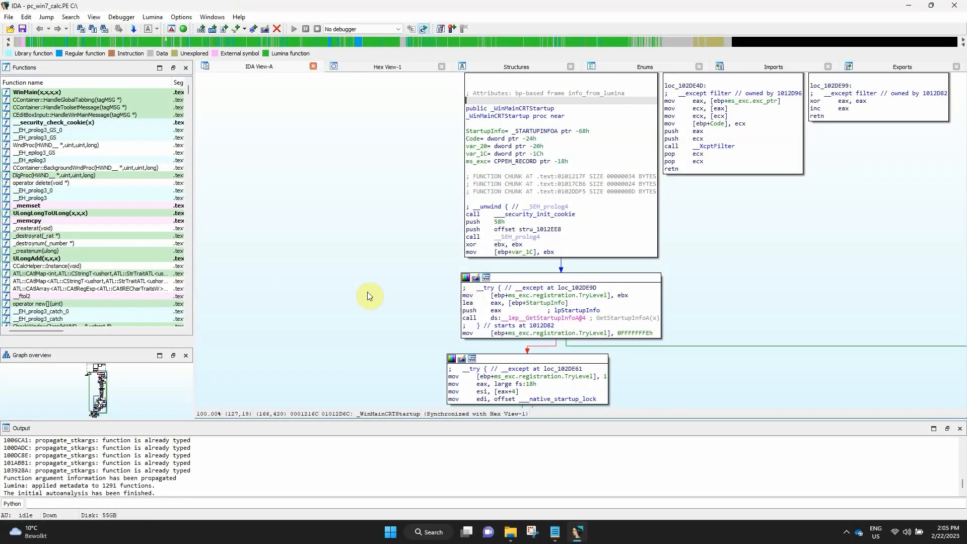
mouse_move(379, 75)
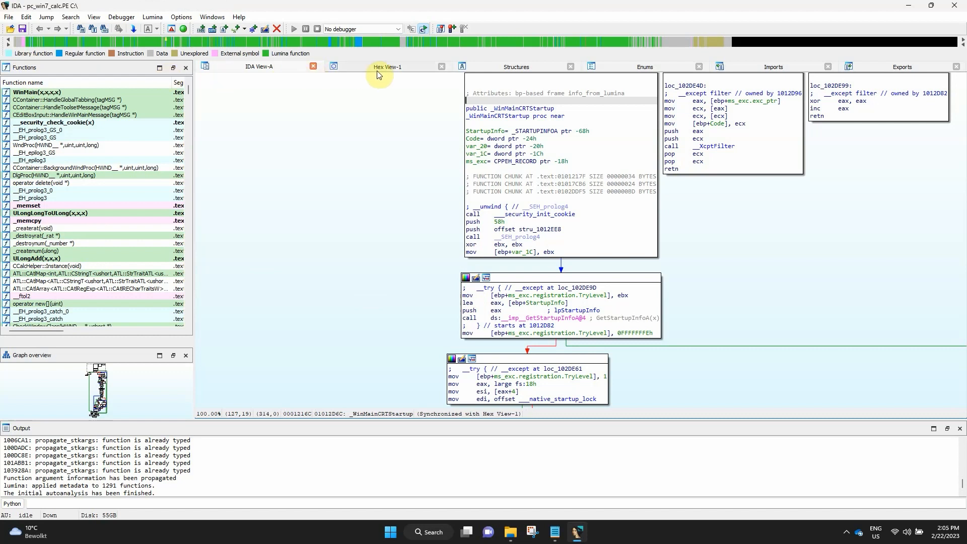
mouse_move(925, 69)
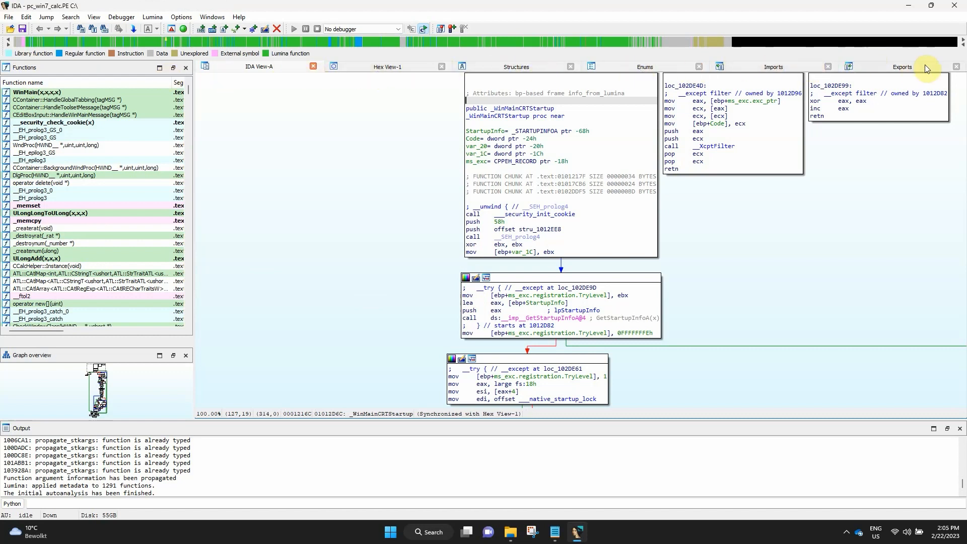
mouse_move(60, 141)
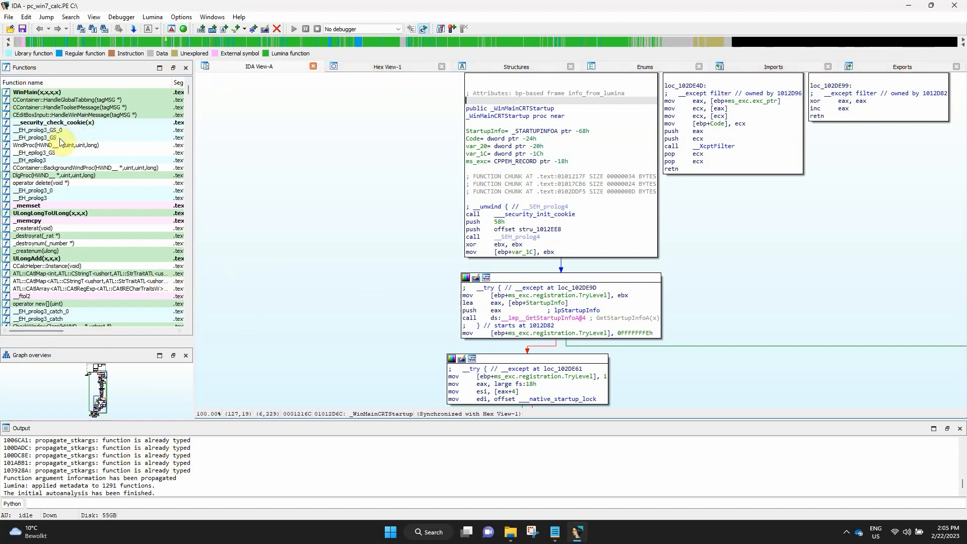
mouse_move(61, 115)
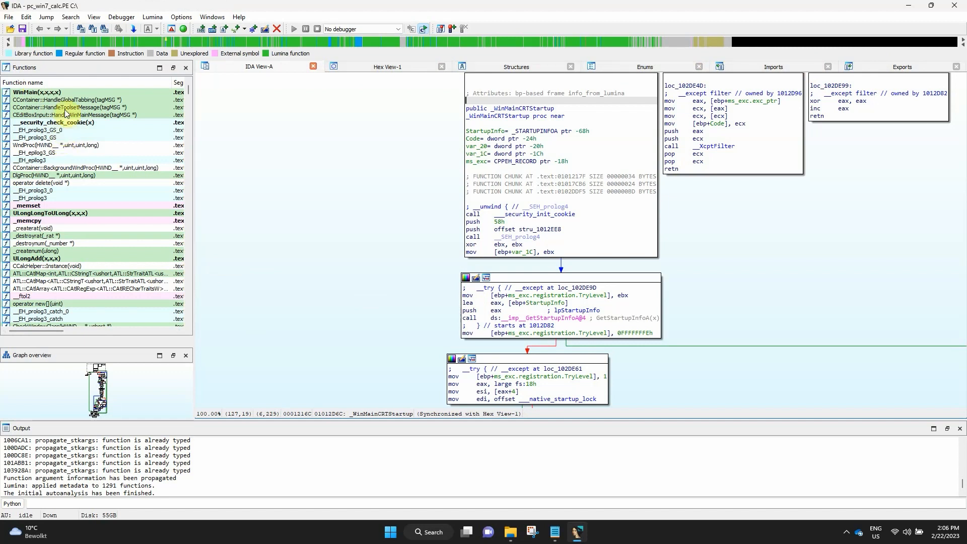
mouse_move(260, 80)
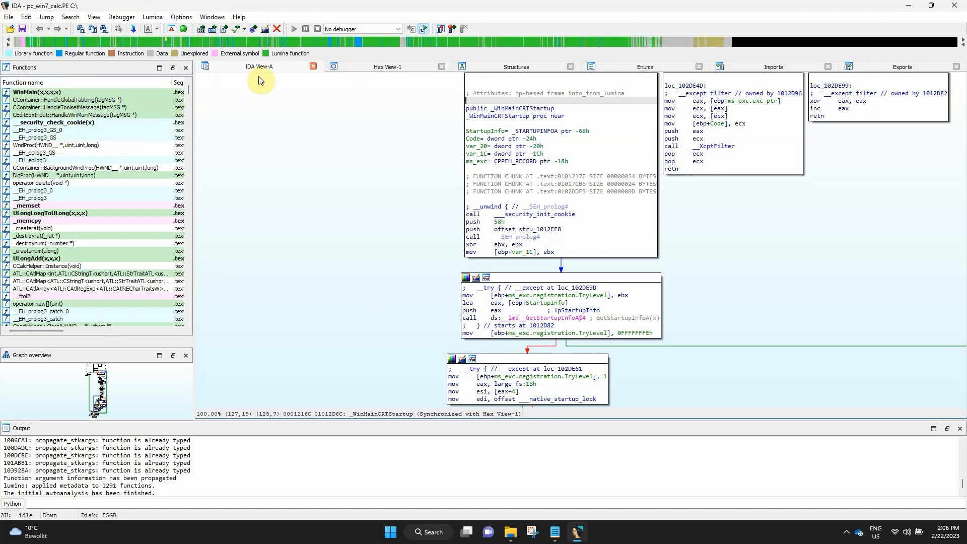
mouse_move(259, 73)
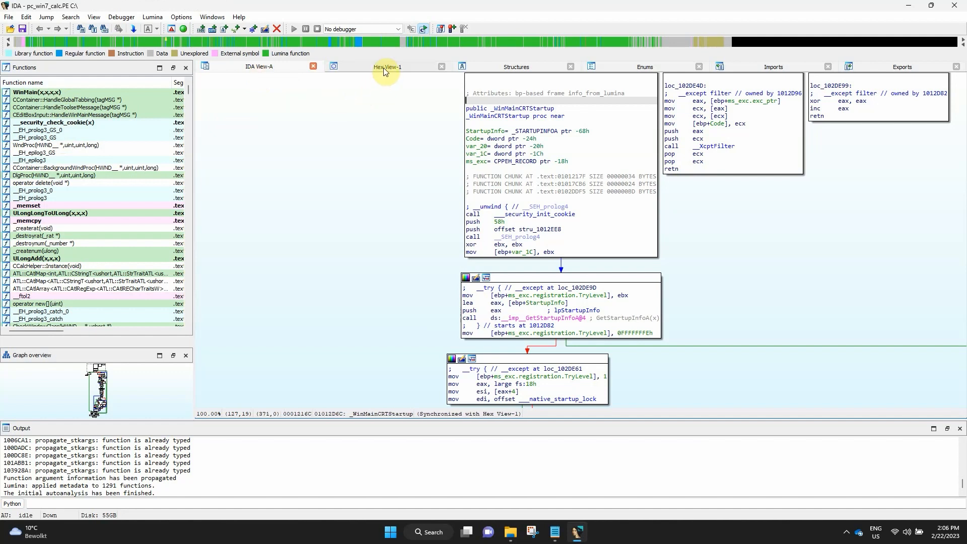
mouse_move(500, 89)
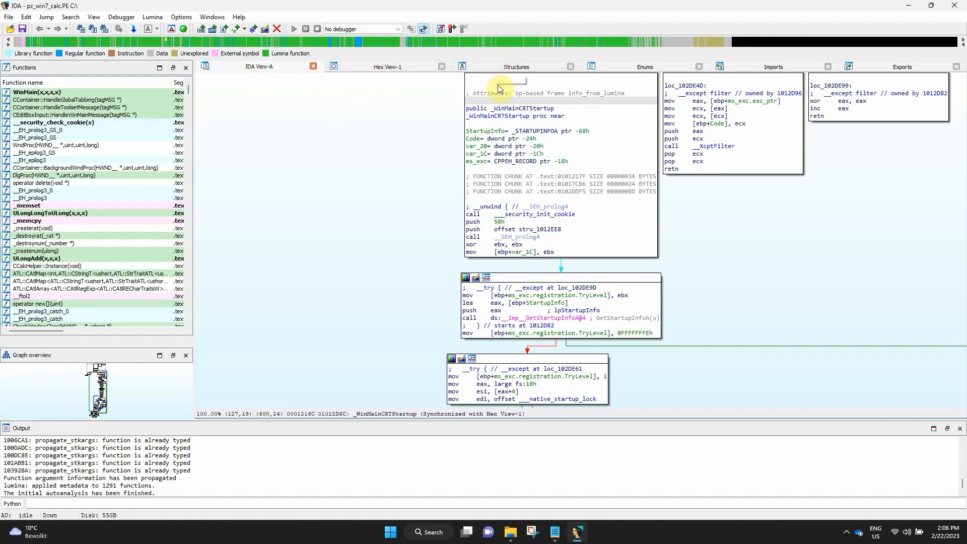
mouse_move(778, 80)
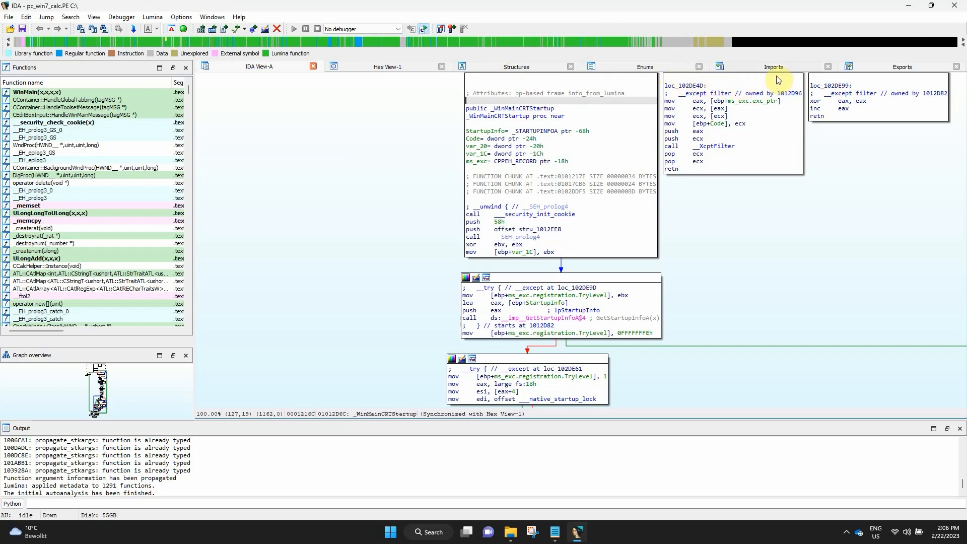
mouse_move(916, 69)
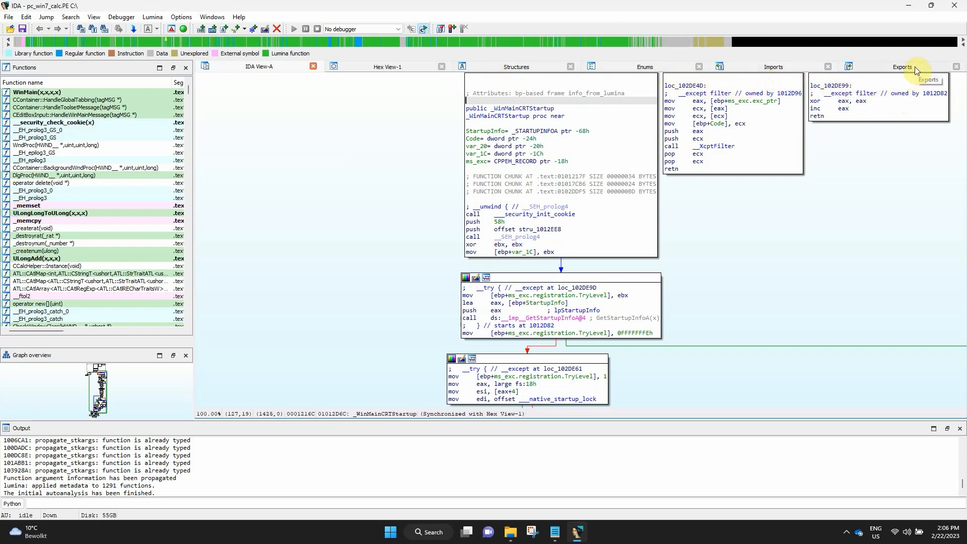
mouse_move(104, 370)
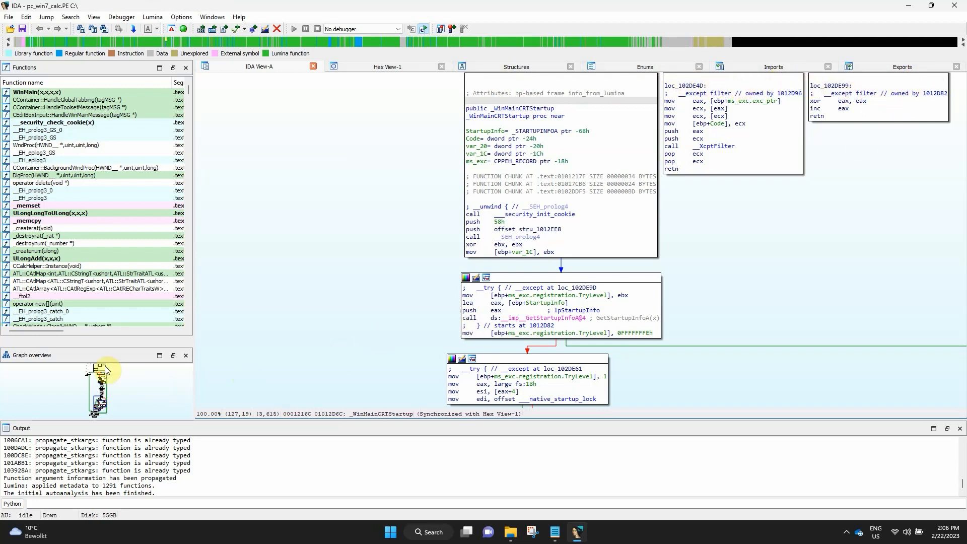
mouse_move(31, 433)
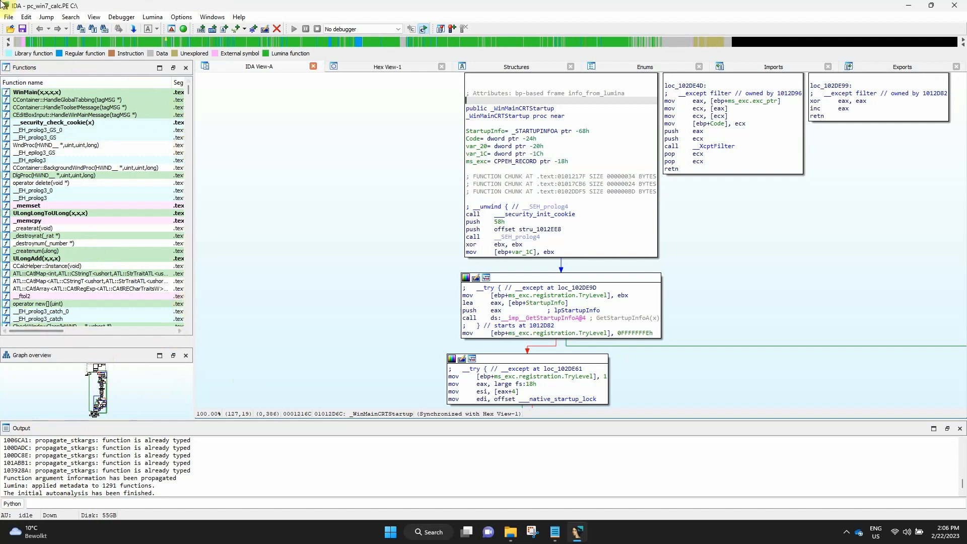
mouse_move(139, 74)
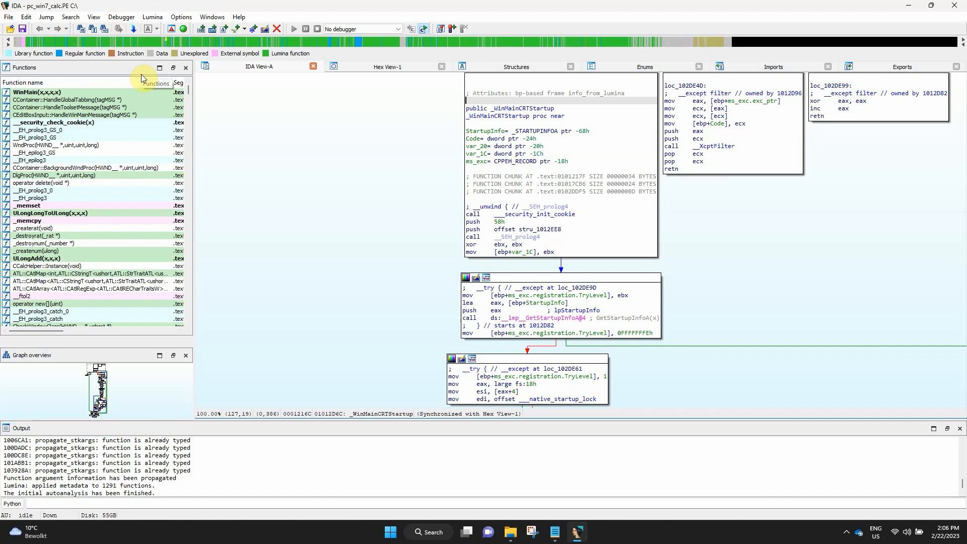
mouse_move(126, 240)
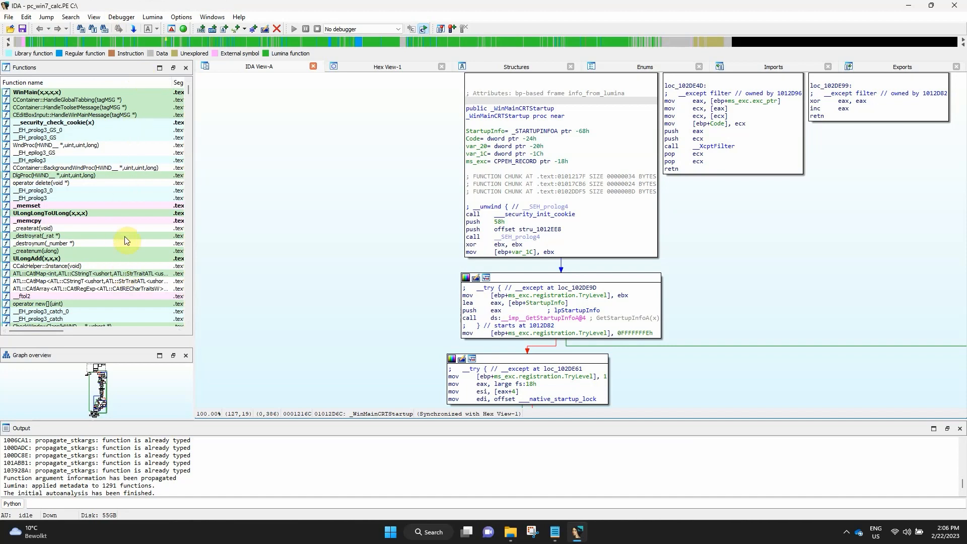
Step: Close the docked Functions list and reopen it via View > Open subviews > Functions
scroll(down, 3)
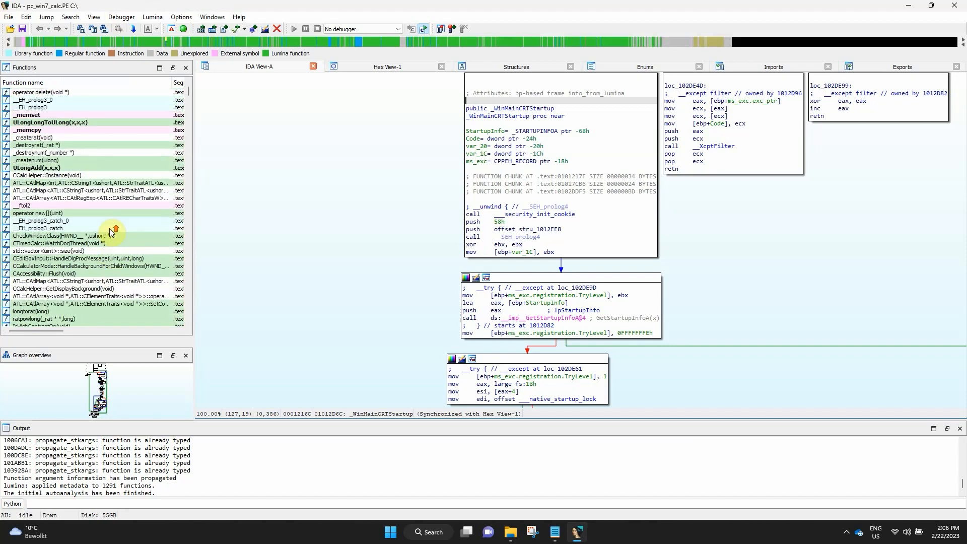
scroll(up, 3)
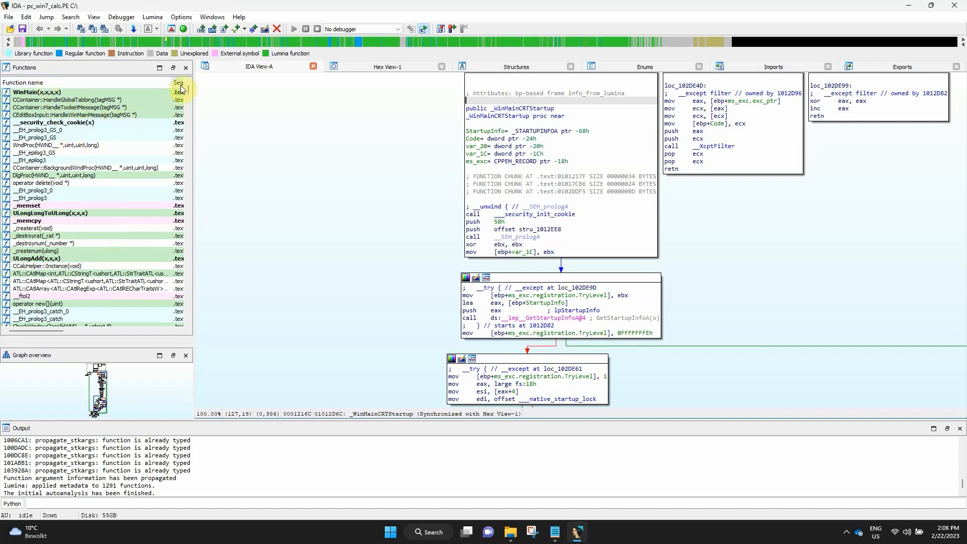
mouse_move(193, 130)
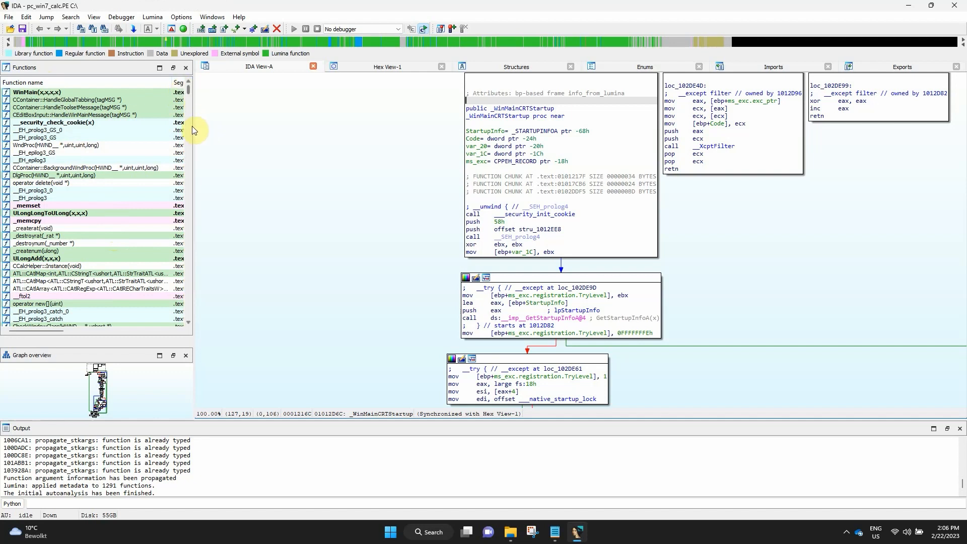
mouse_move(185, 68)
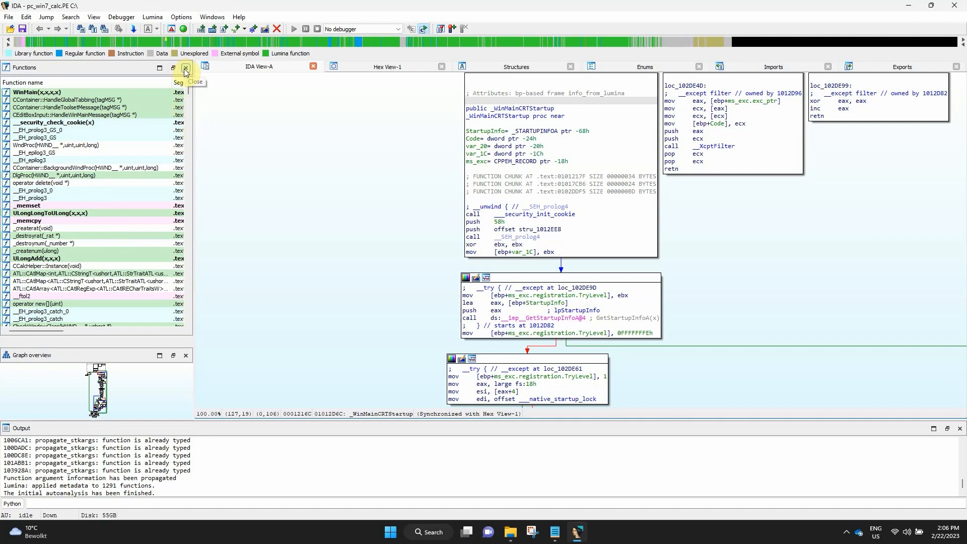
click(184, 68)
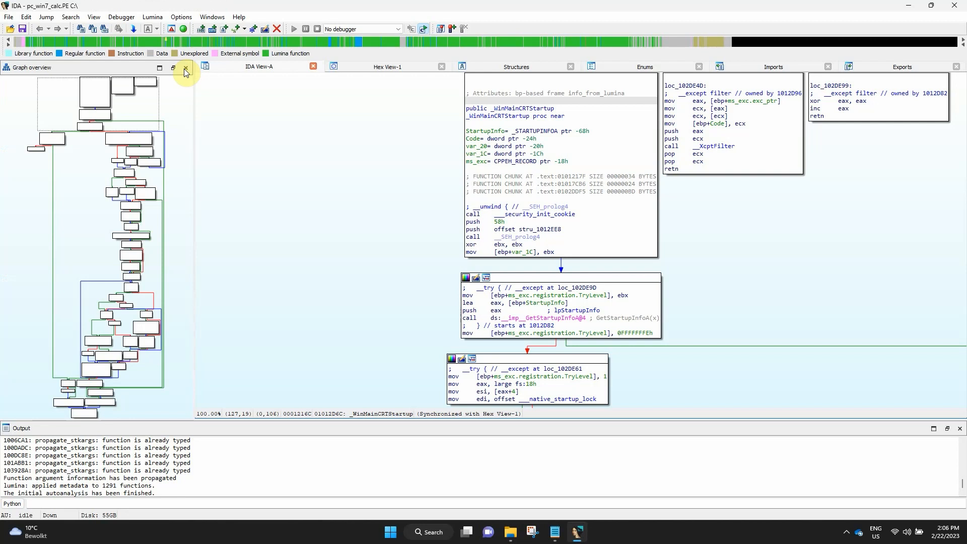
mouse_move(114, 33)
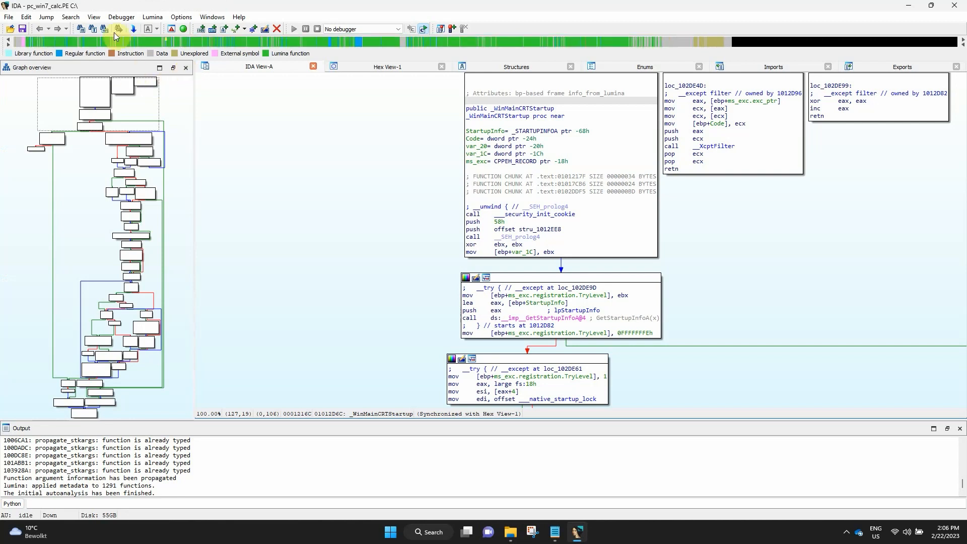
click(93, 17)
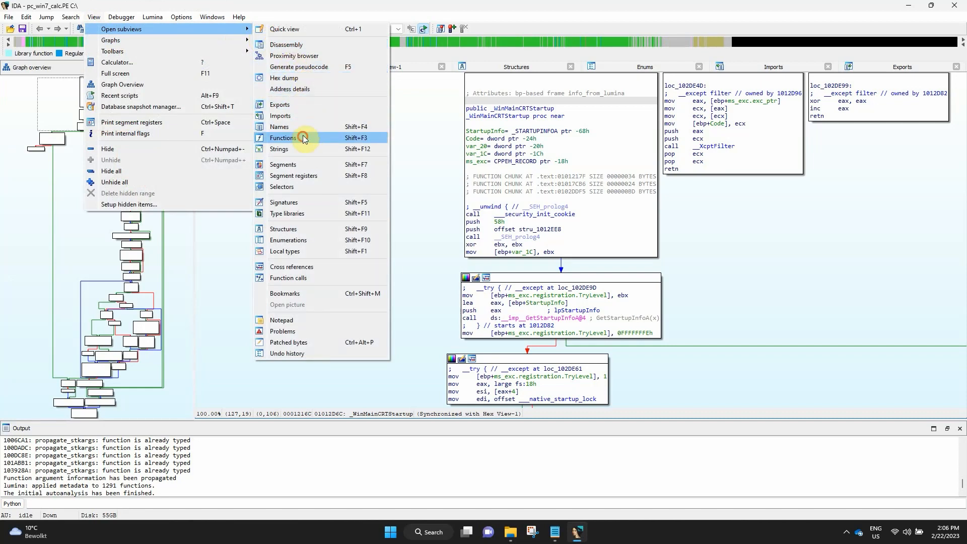
click(283, 137)
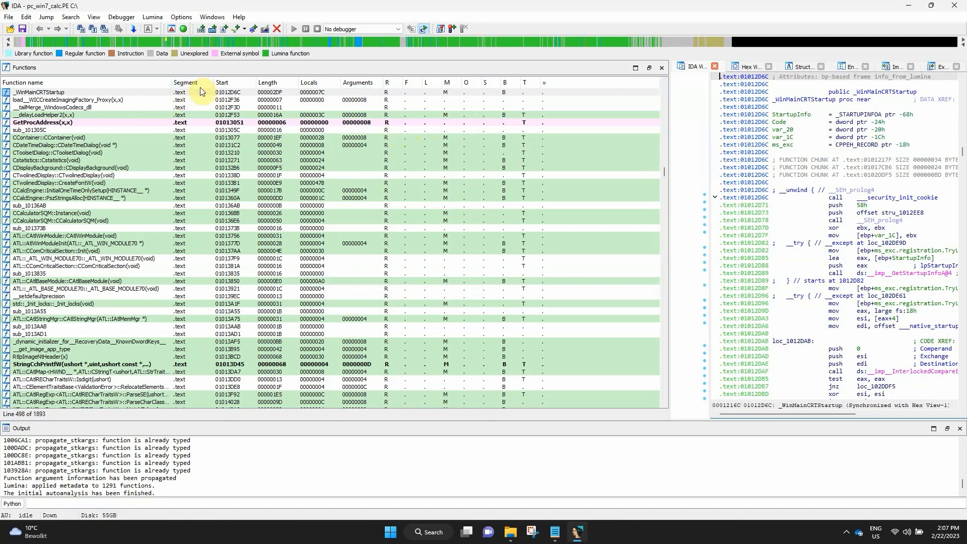
mouse_move(233, 85)
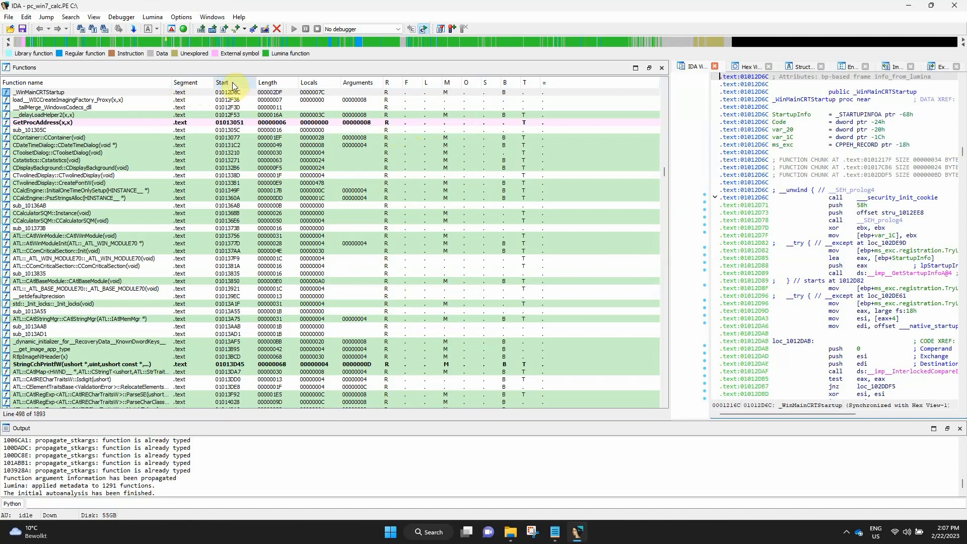
mouse_move(251, 82)
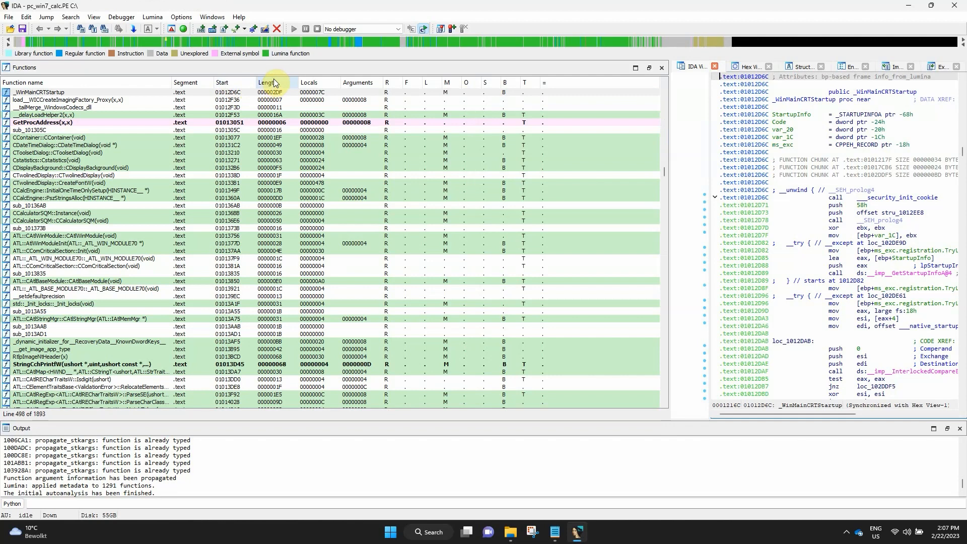
mouse_move(314, 83)
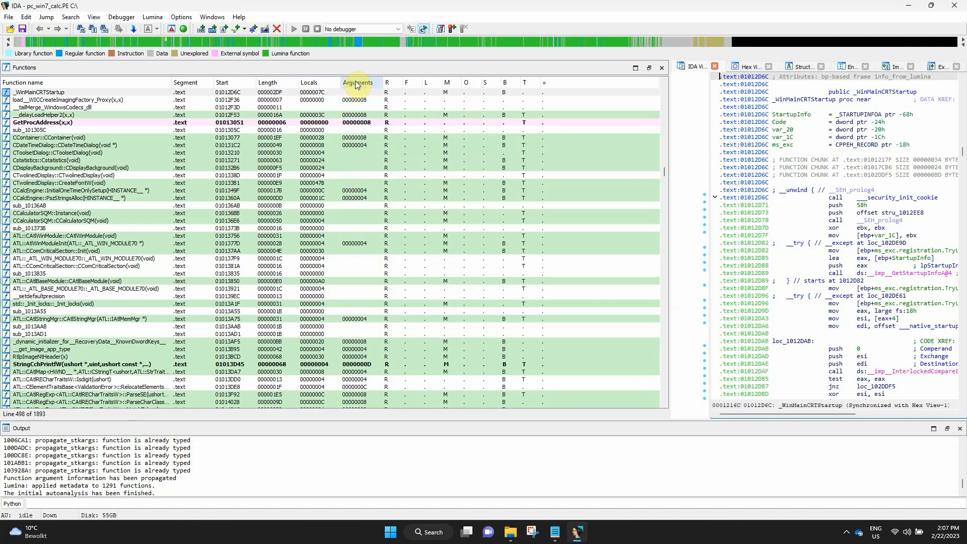
mouse_move(387, 85)
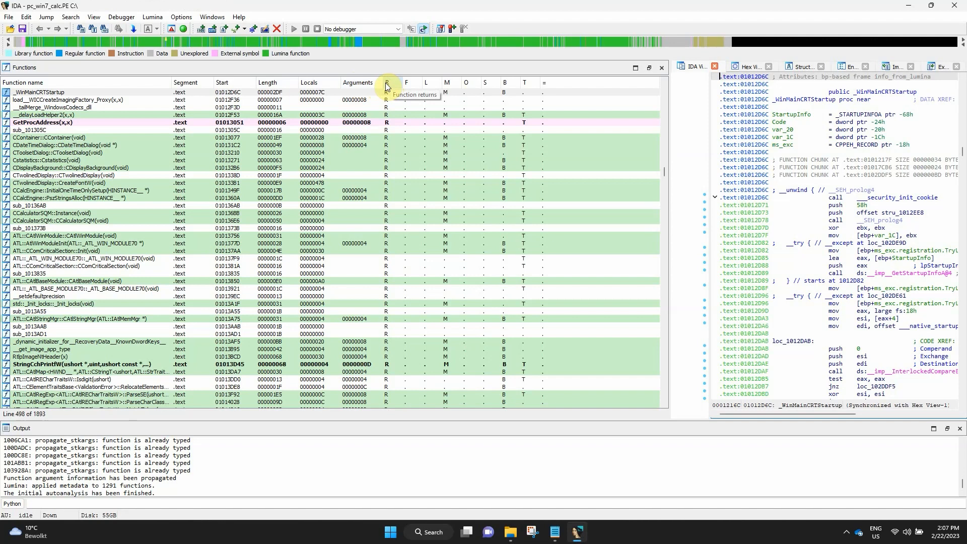
mouse_move(412, 87)
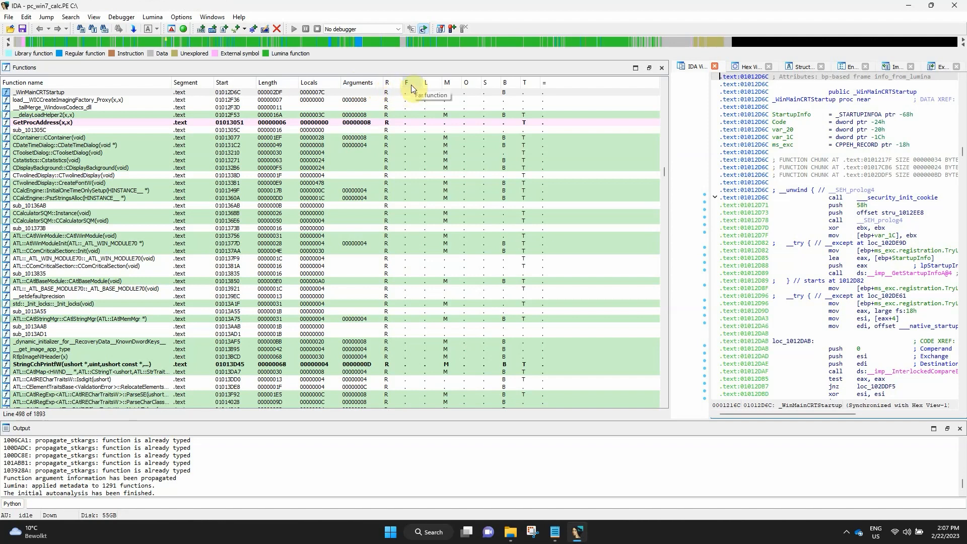
mouse_move(427, 89)
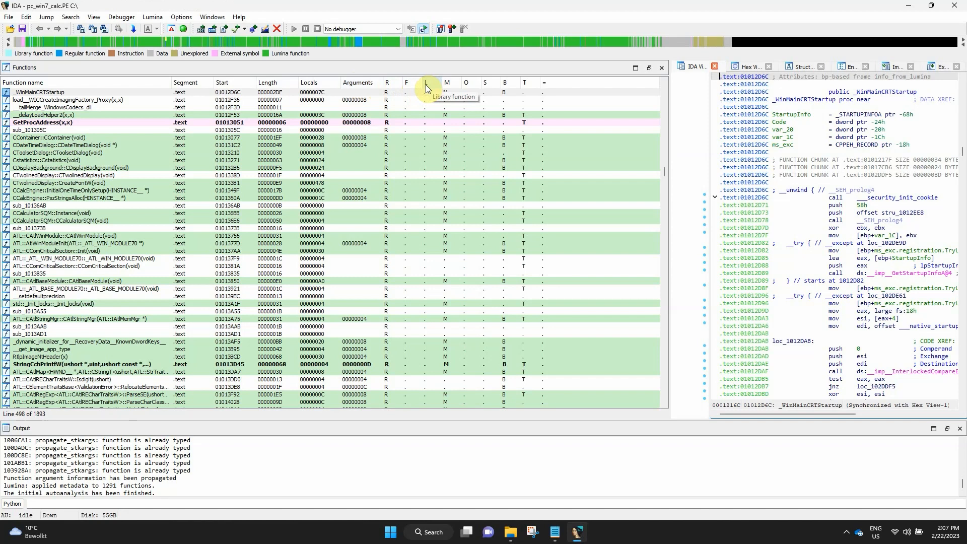
mouse_move(449, 85)
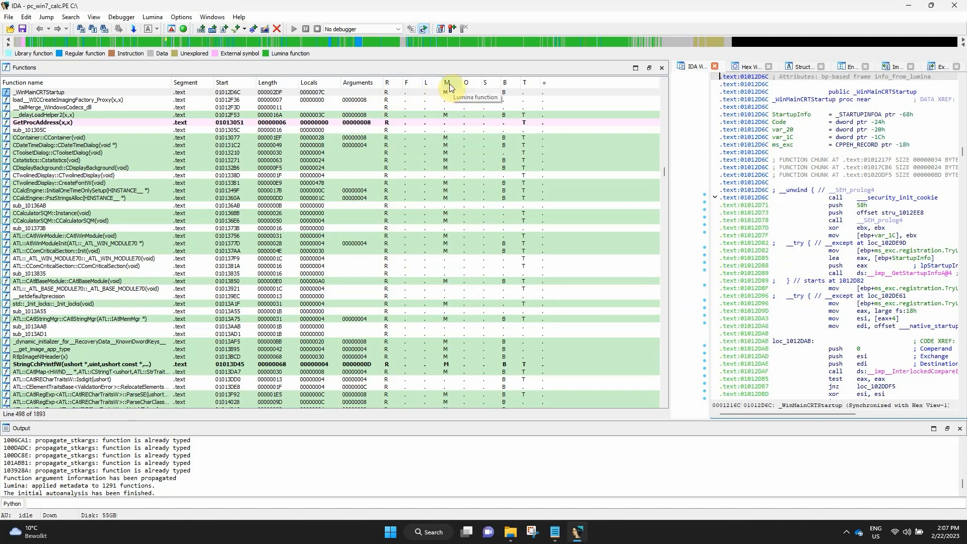
mouse_move(473, 91)
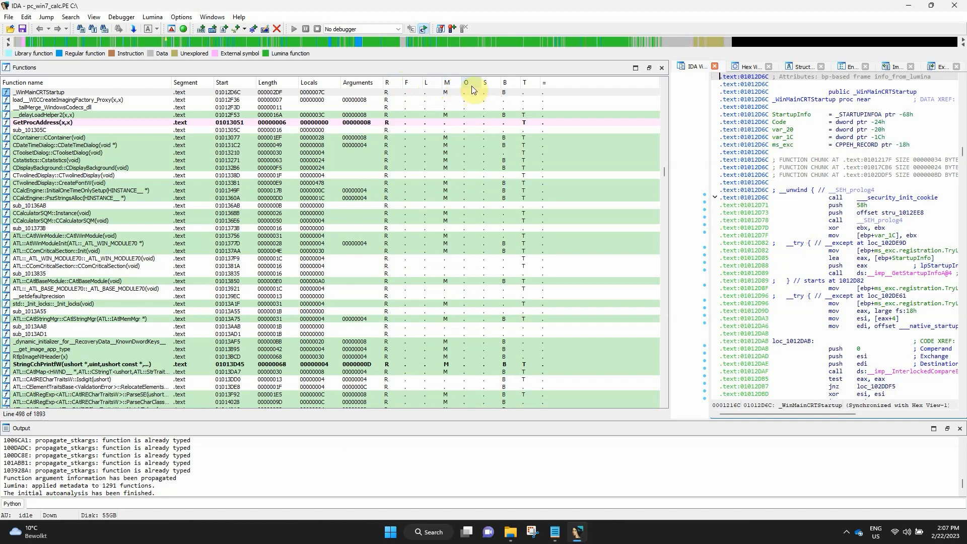
mouse_move(486, 86)
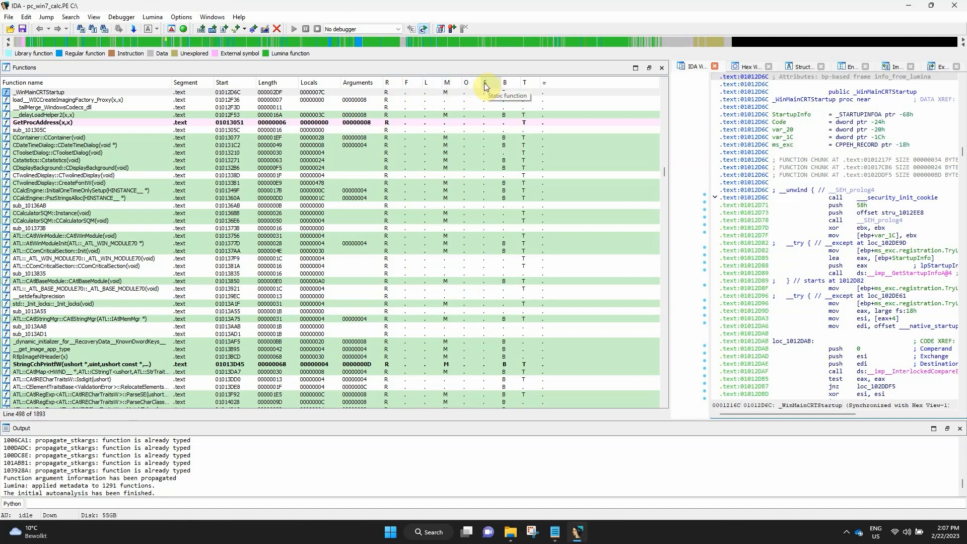
mouse_move(507, 86)
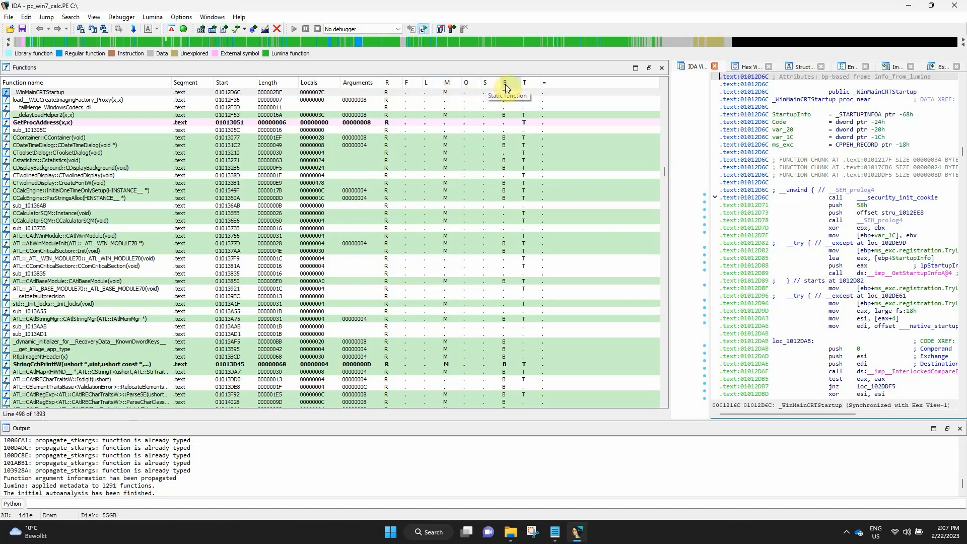
mouse_move(505, 83)
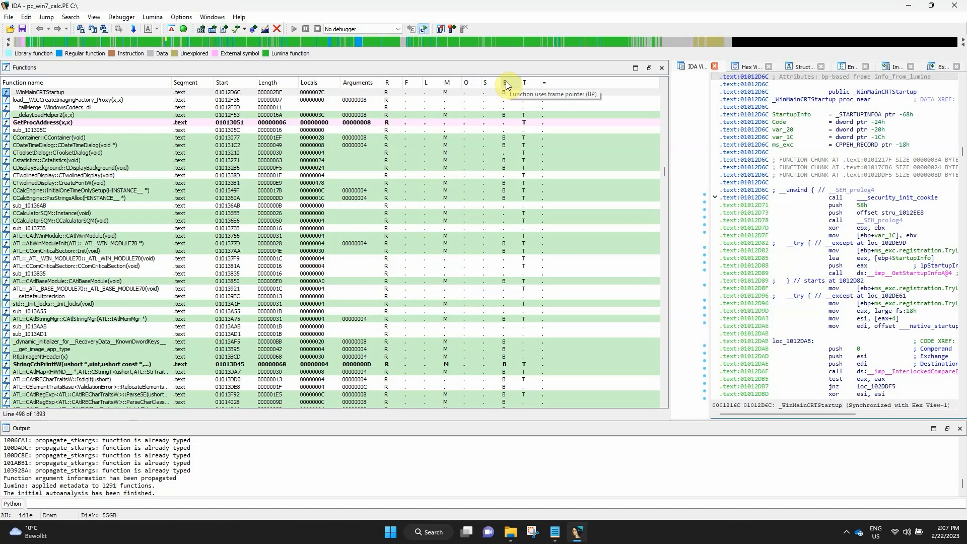
mouse_move(509, 86)
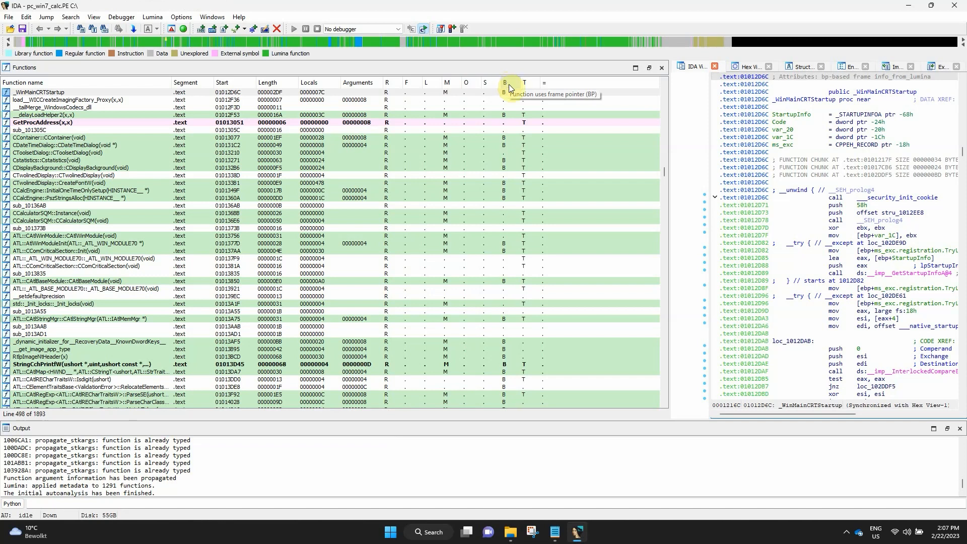
mouse_move(525, 82)
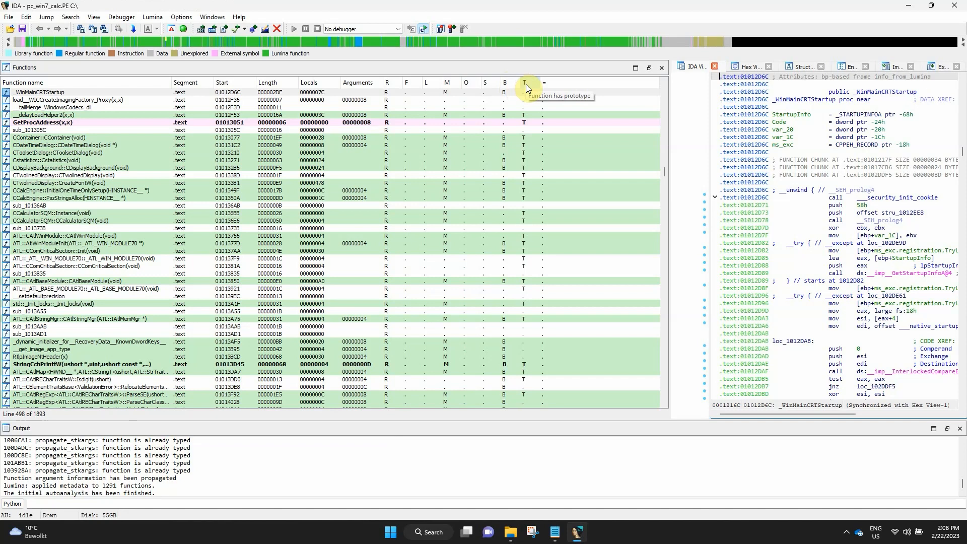
mouse_move(548, 83)
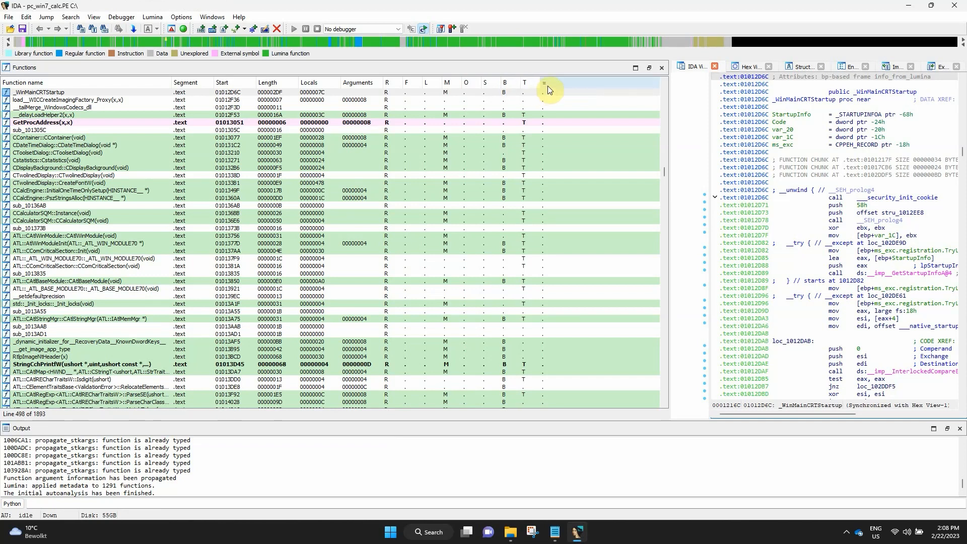
mouse_move(546, 82)
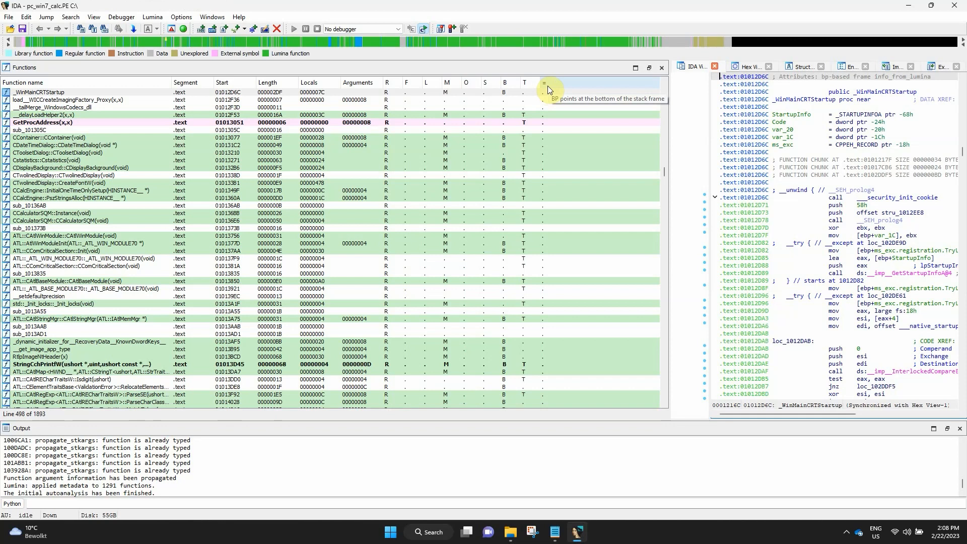
mouse_move(335, 159)
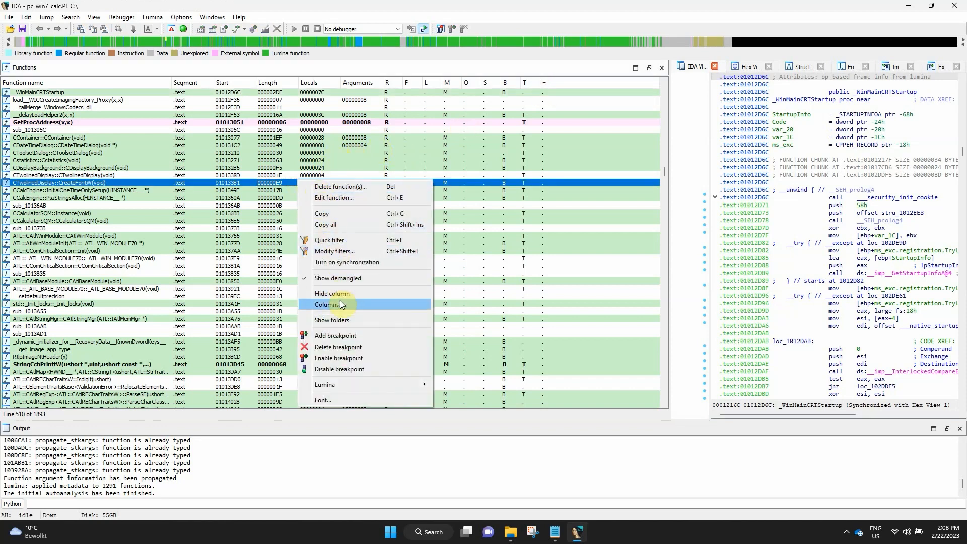
Step: Untick the Segment column in the Columns settings, then tick it again to restore it
click(329, 305)
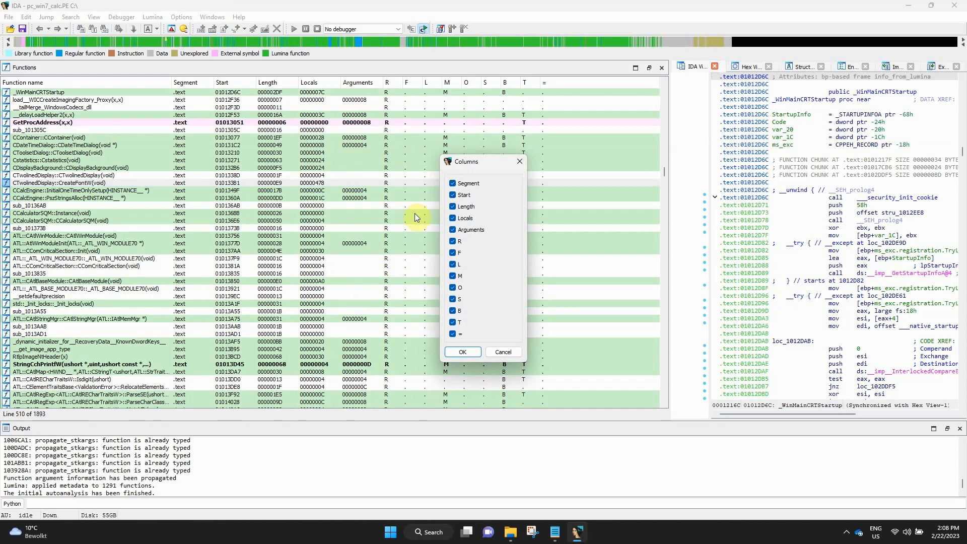
click(462, 351)
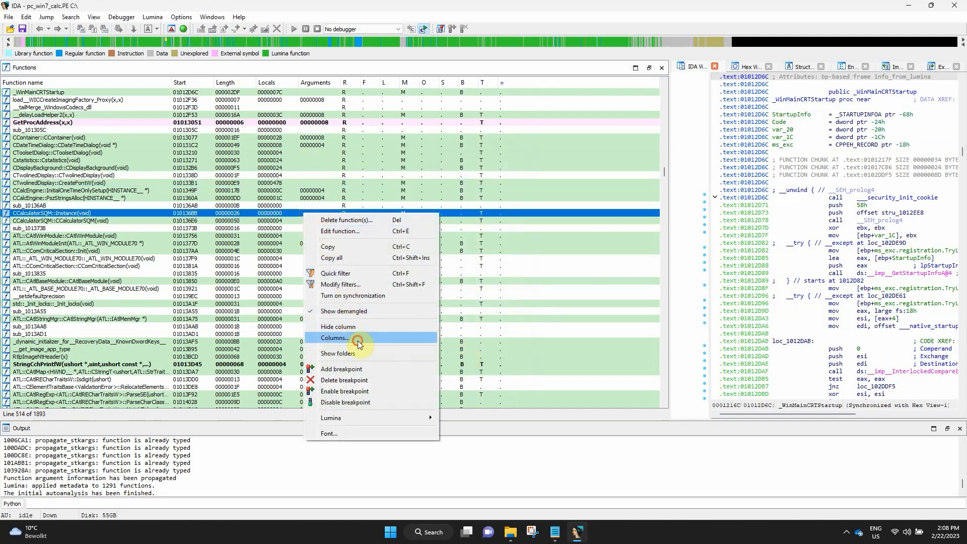
click(357, 338)
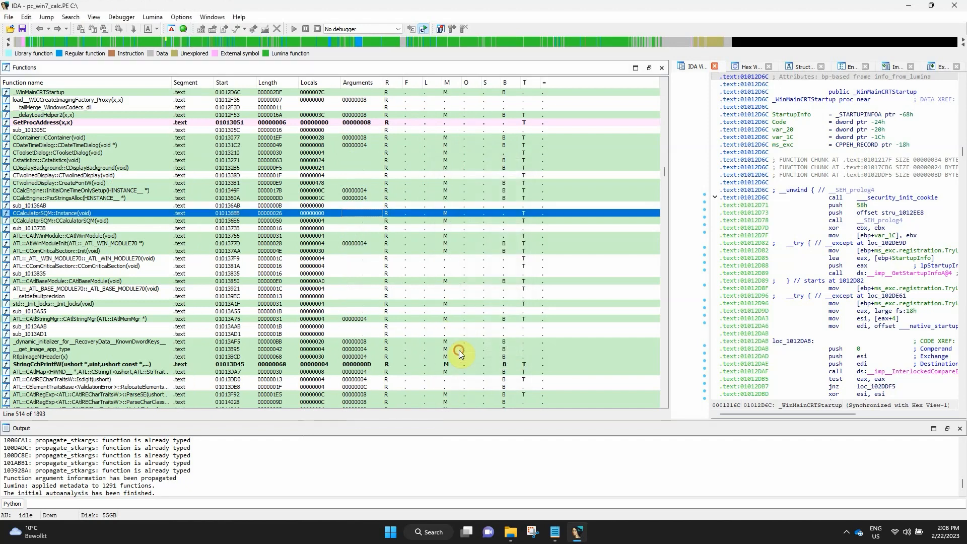
mouse_move(439, 308)
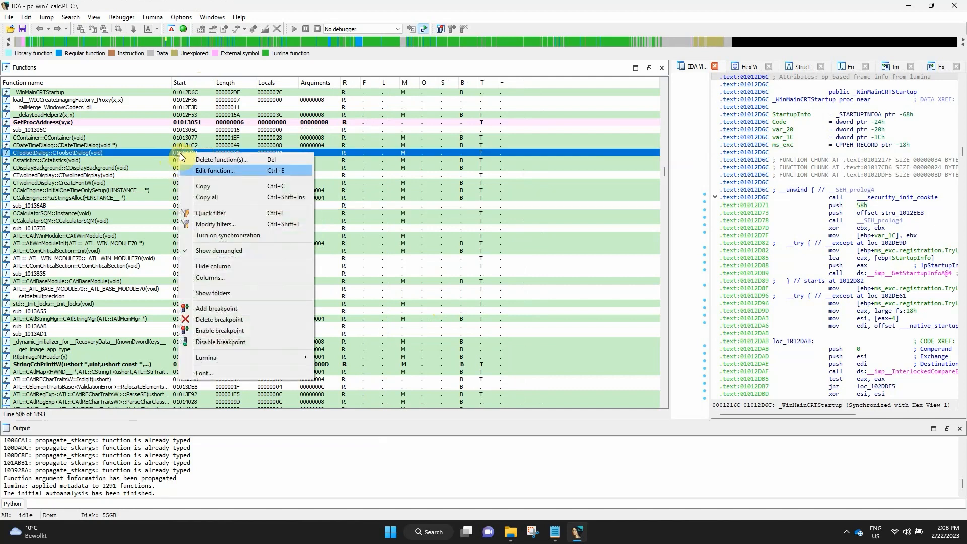
click(211, 278)
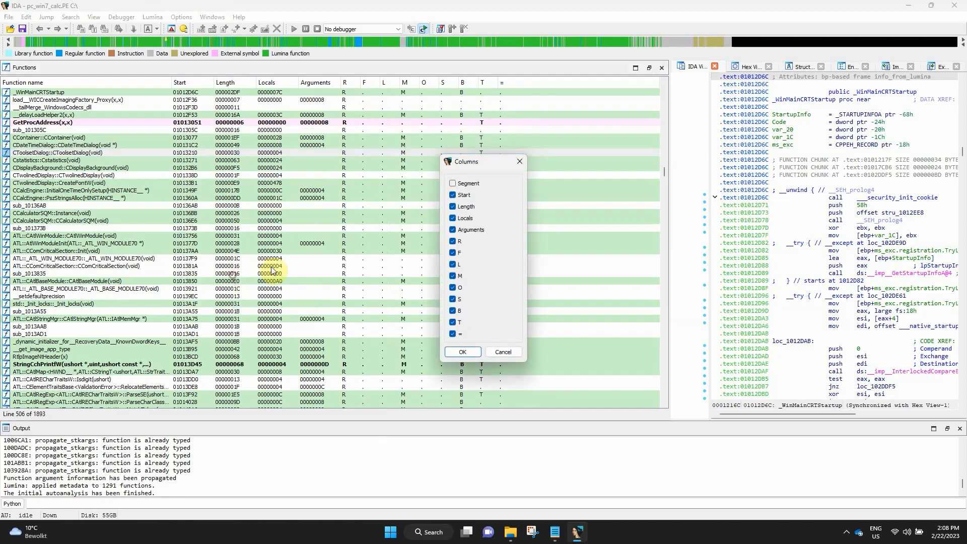
click(462, 351)
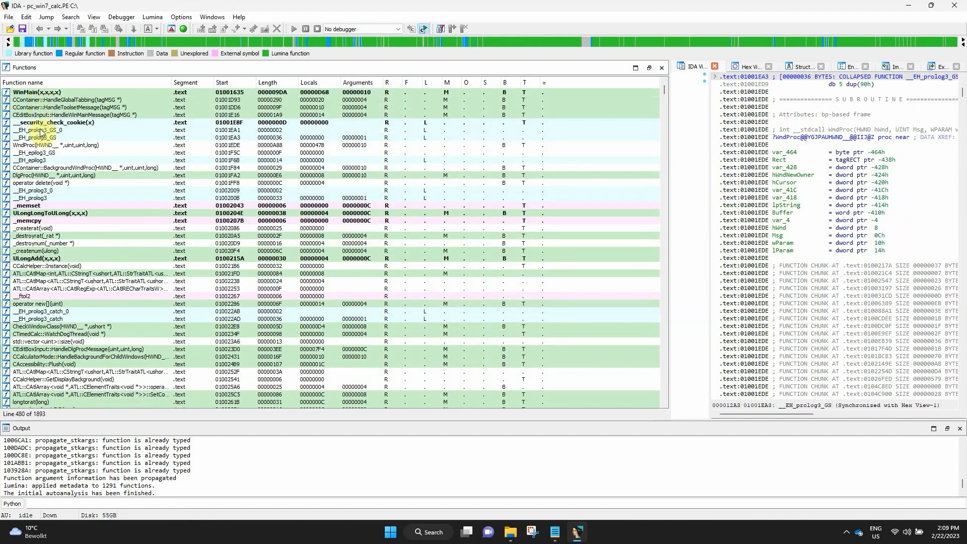
Step: Select _memset, ULongLongToULong, _EH_prolog3_0, DlgProc and a CUIController function to compare colours
click(28, 206)
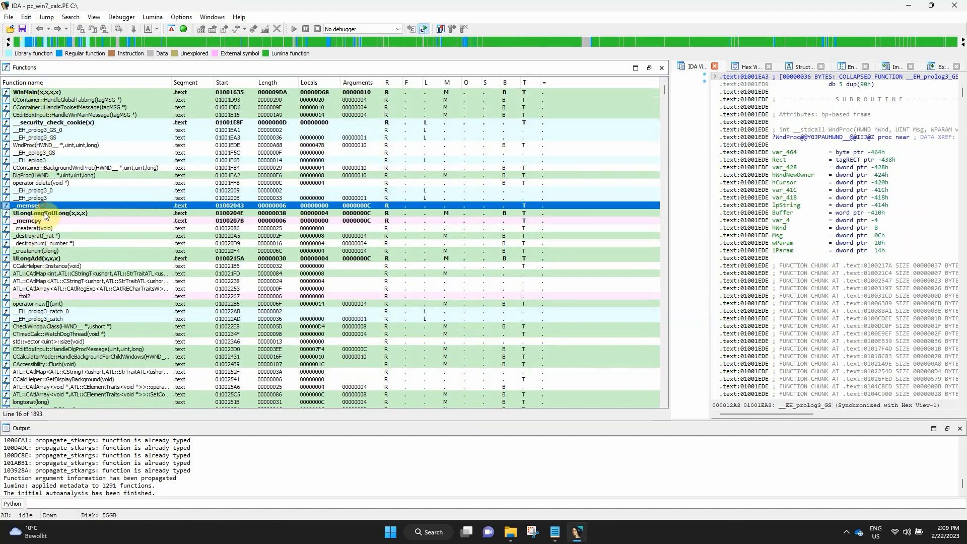
click(62, 213)
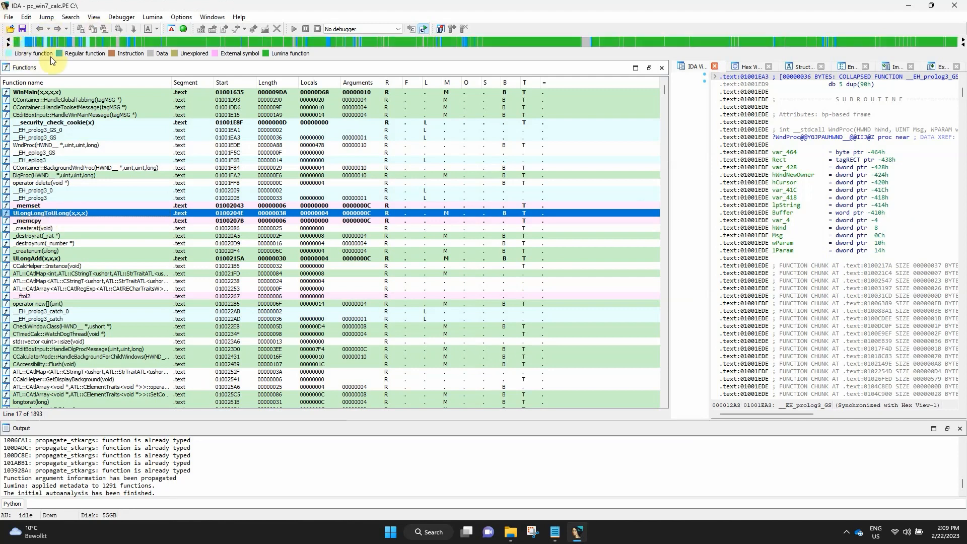
mouse_move(292, 59)
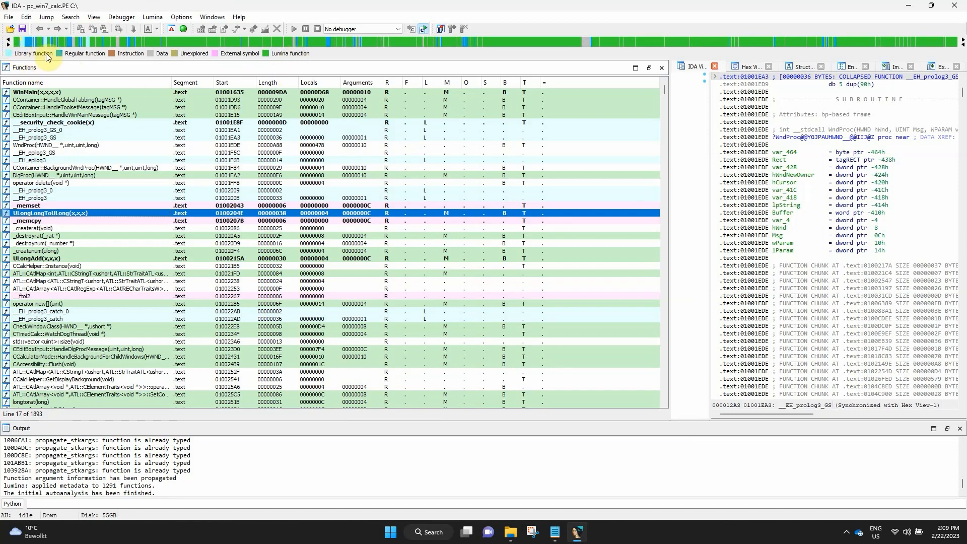
click(36, 190)
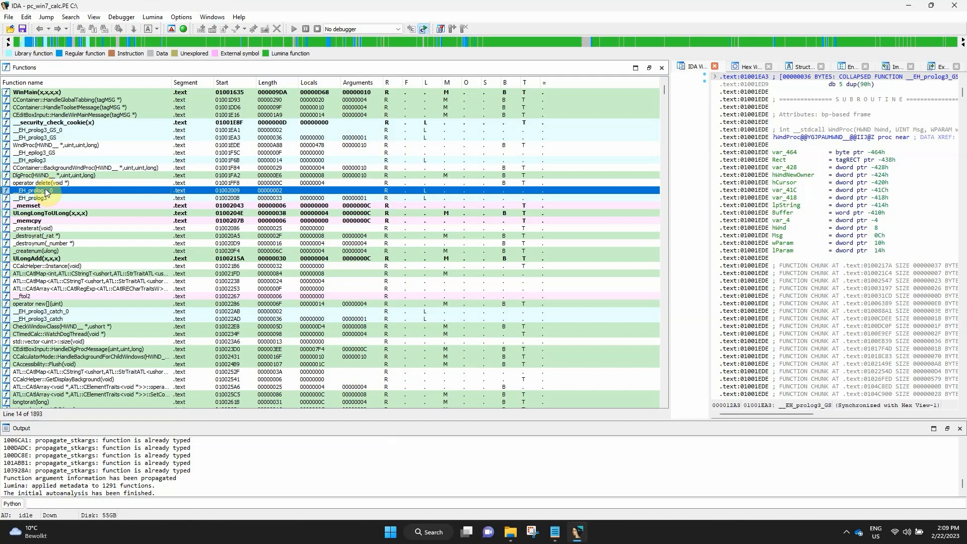
mouse_move(120, 188)
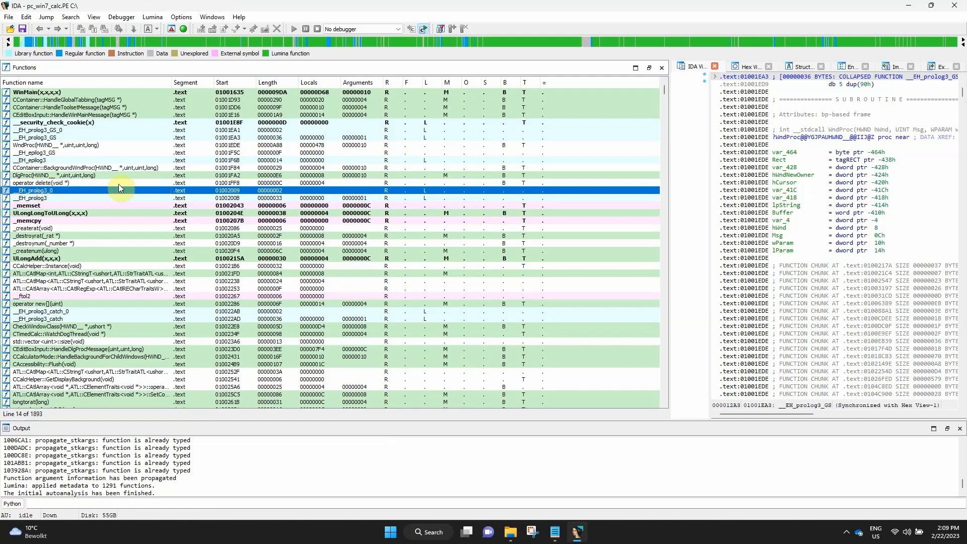
mouse_move(227, 56)
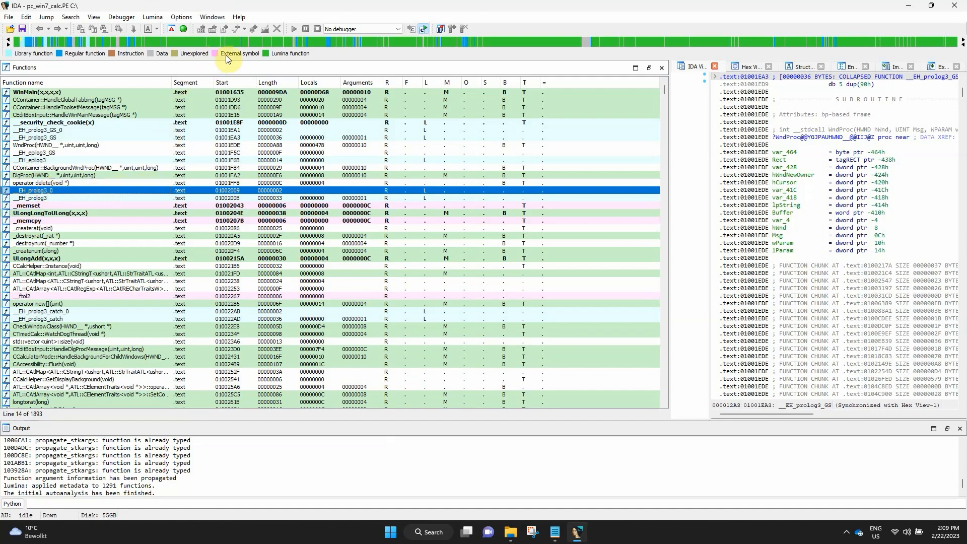
click(74, 206)
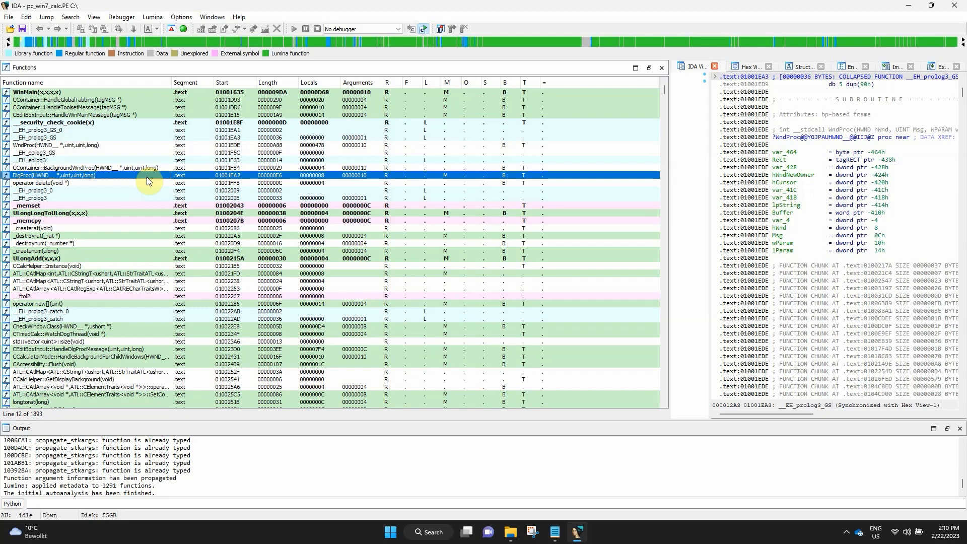
click(48, 213)
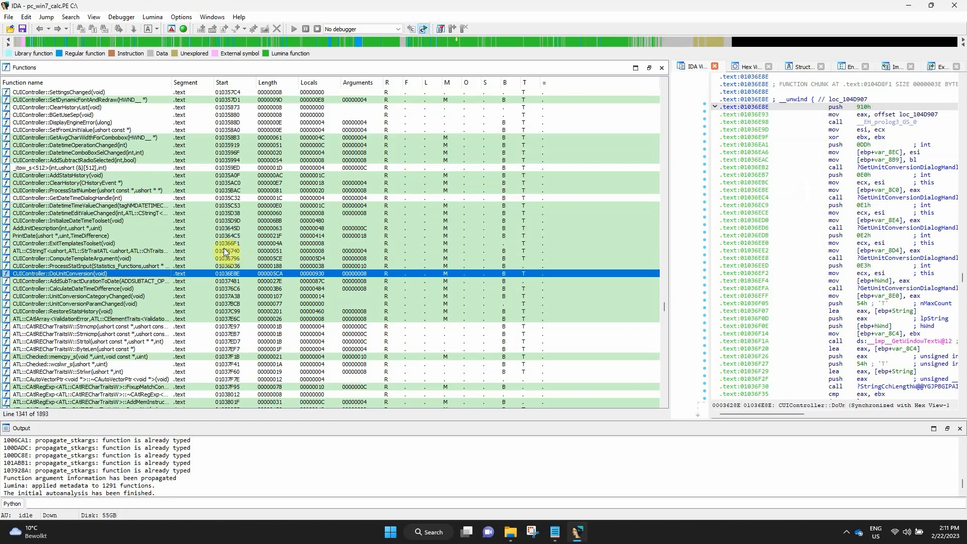
Step: Jump via the navigation band and scroll the disassembly to an std::_Tree function
click(92, 190)
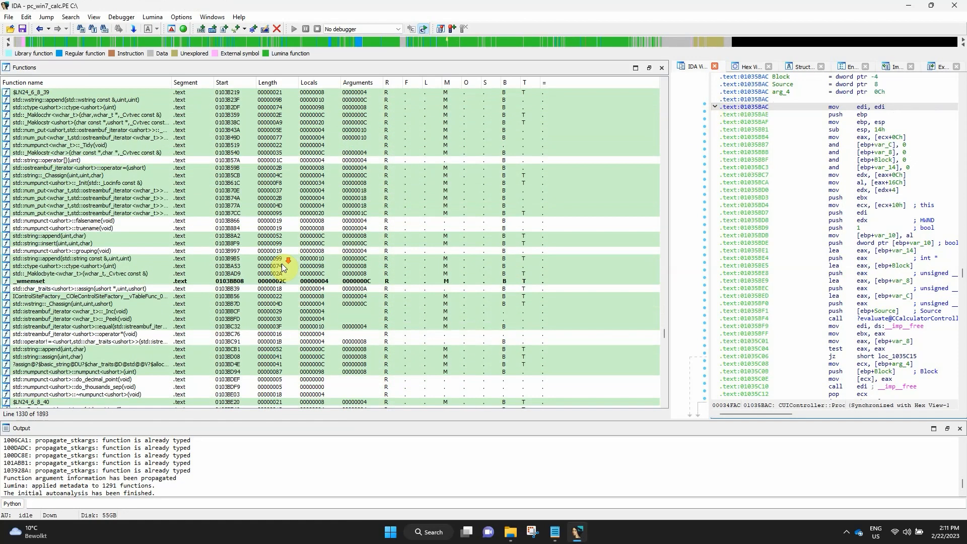
scroll(down, 3)
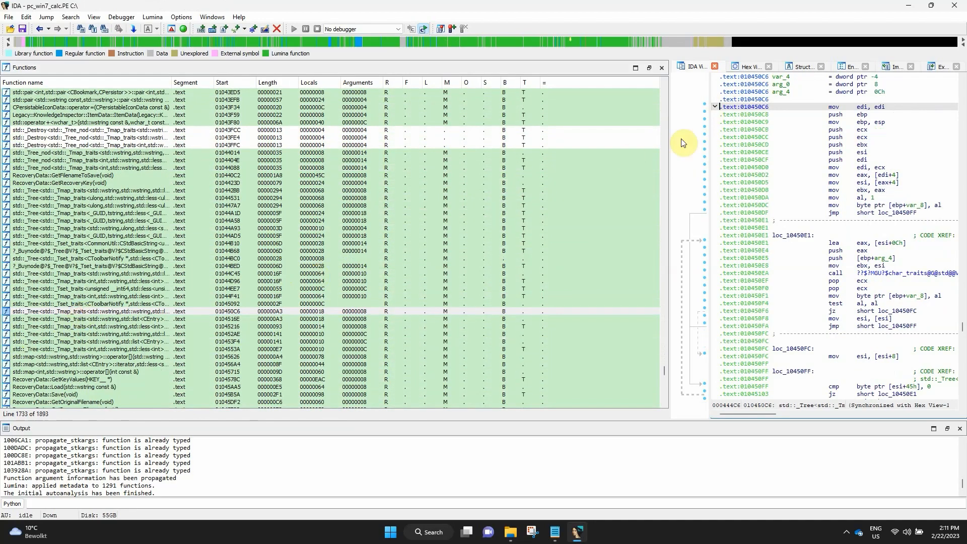
mouse_move(568, 48)
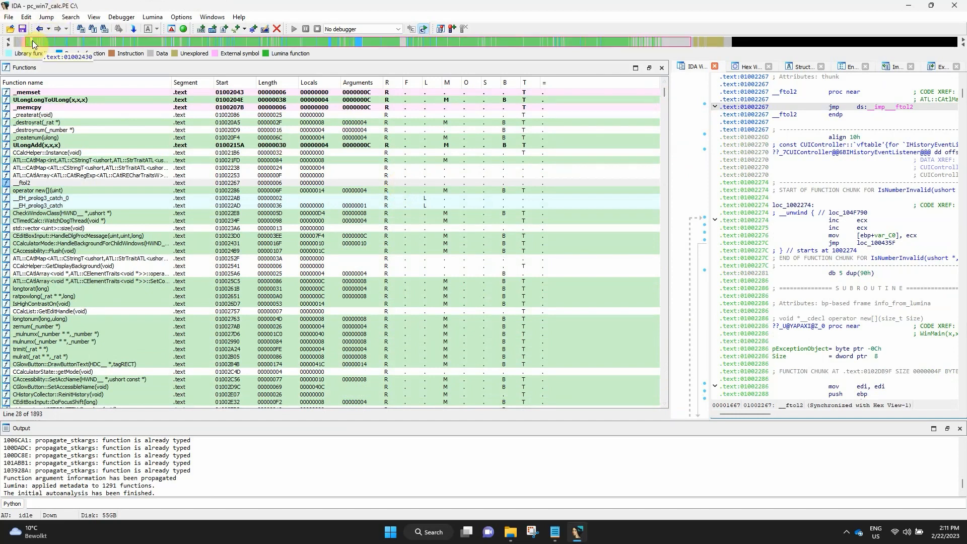
mouse_move(103, 148)
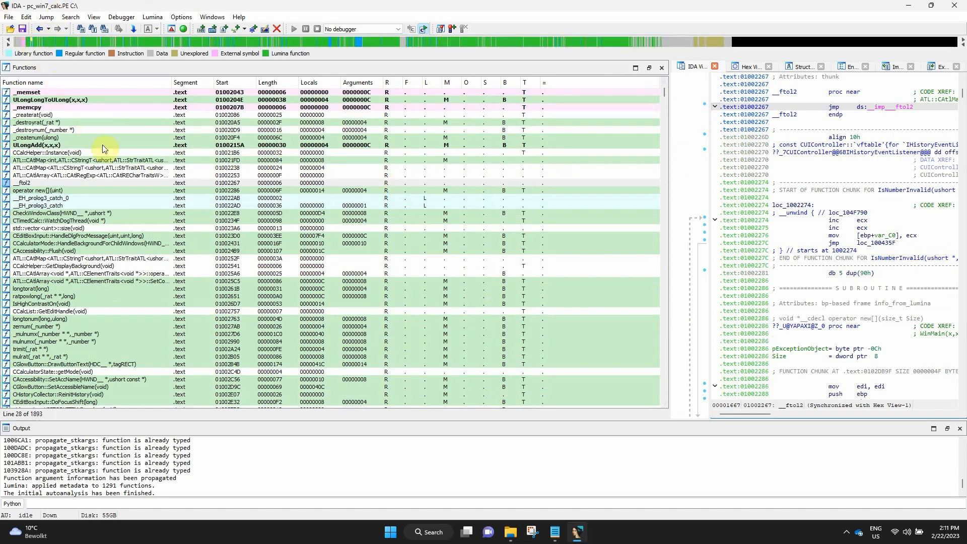
mouse_move(193, 195)
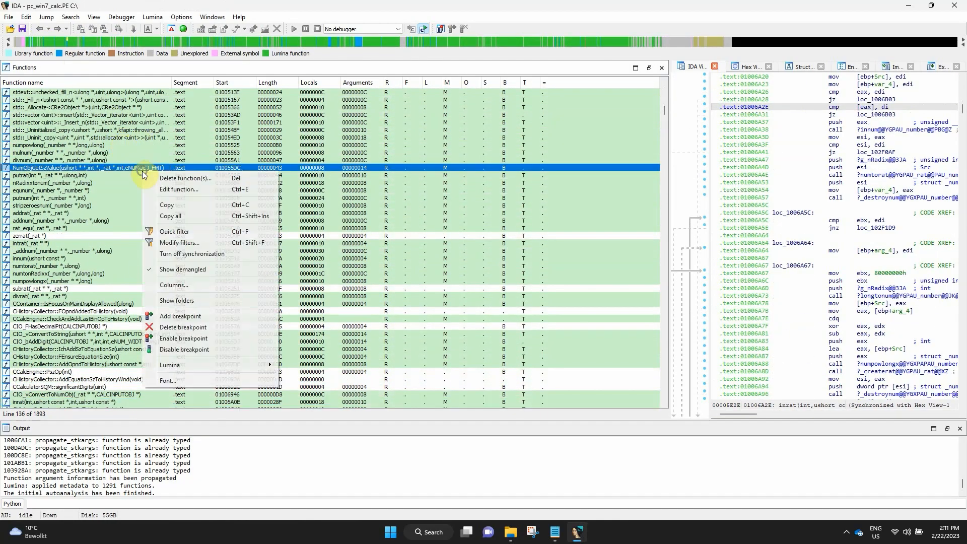
mouse_move(192, 253)
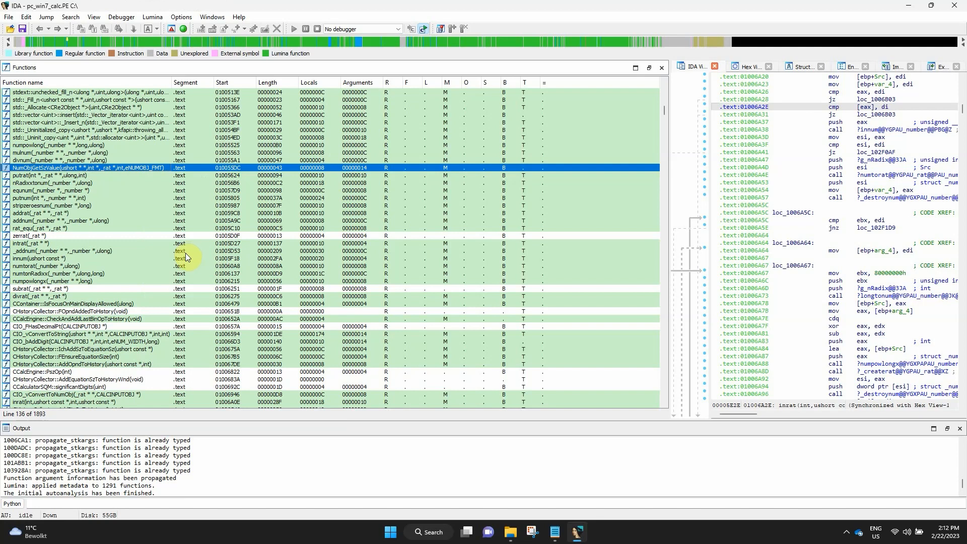
mouse_move(196, 172)
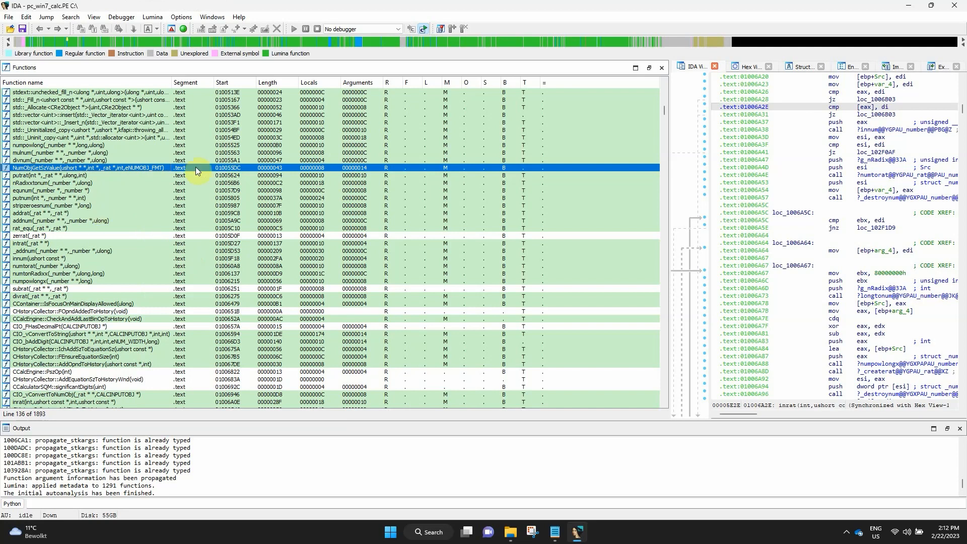
Step: Sort functions by Length ascending then descending, and select a length-42 function
click(267, 82)
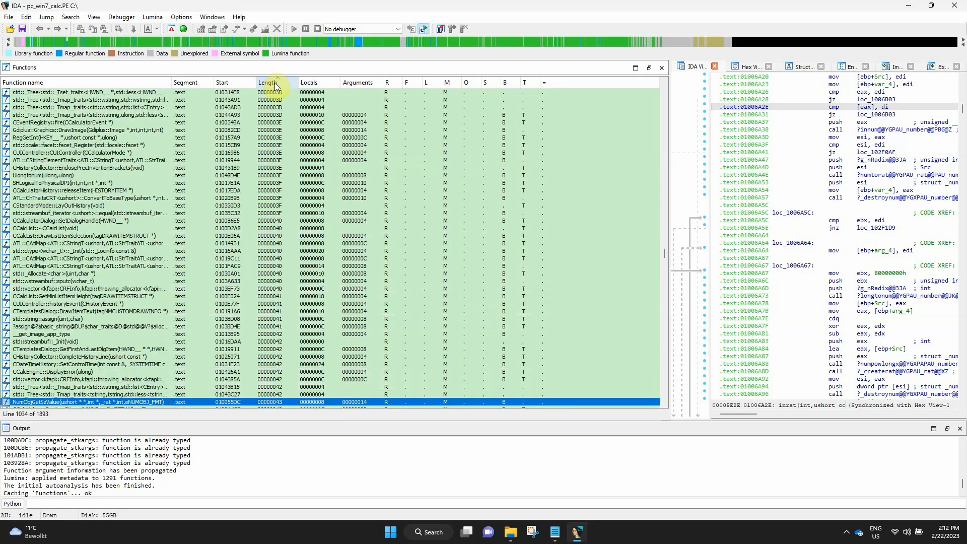
click(268, 82)
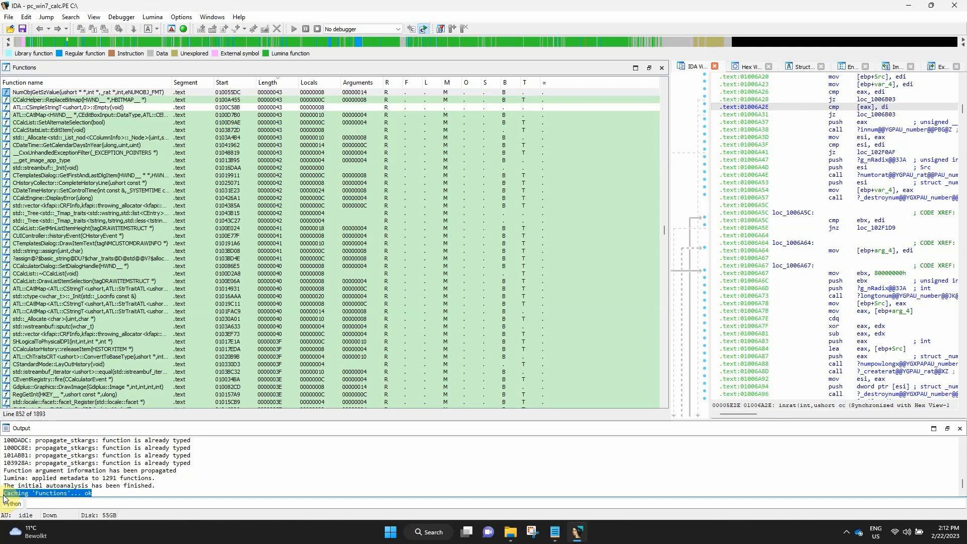
click(259, 220)
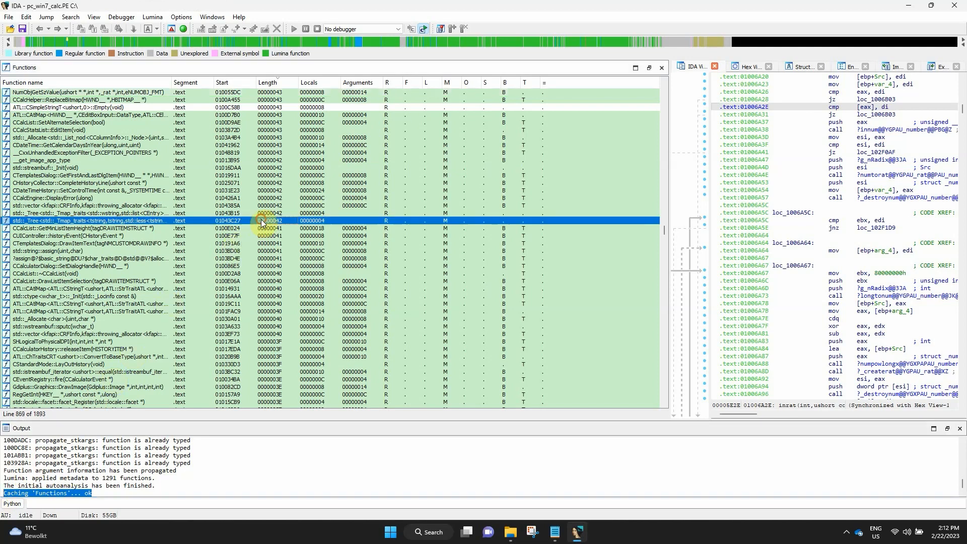
scroll(down, 3)
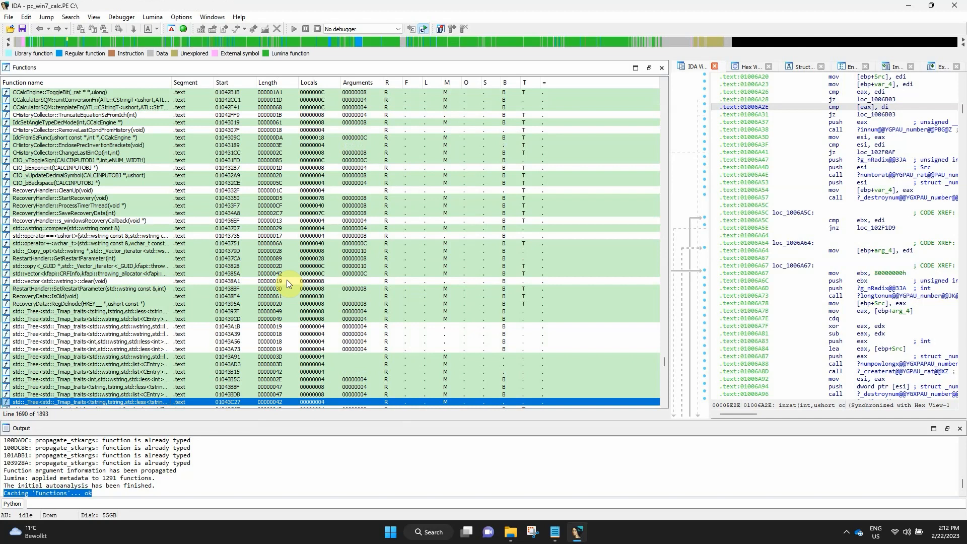
mouse_move(313, 264)
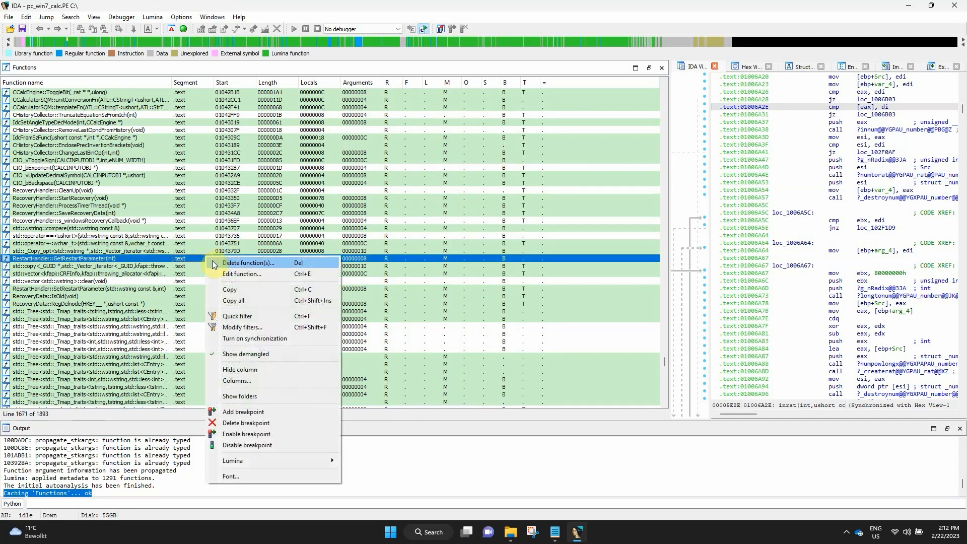
Step: Open the Quick filter and enter cui to narrow function names
click(239, 319)
text(c)
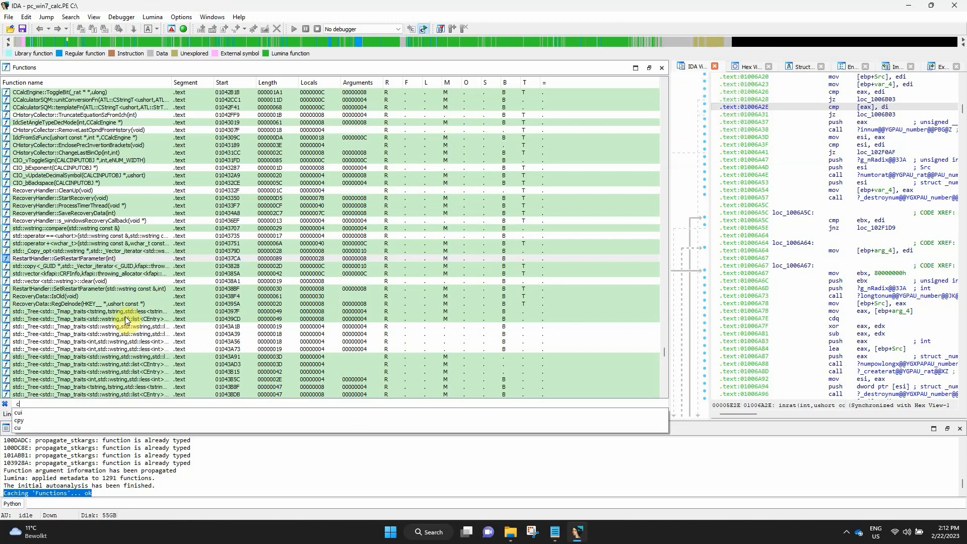
text(ui)
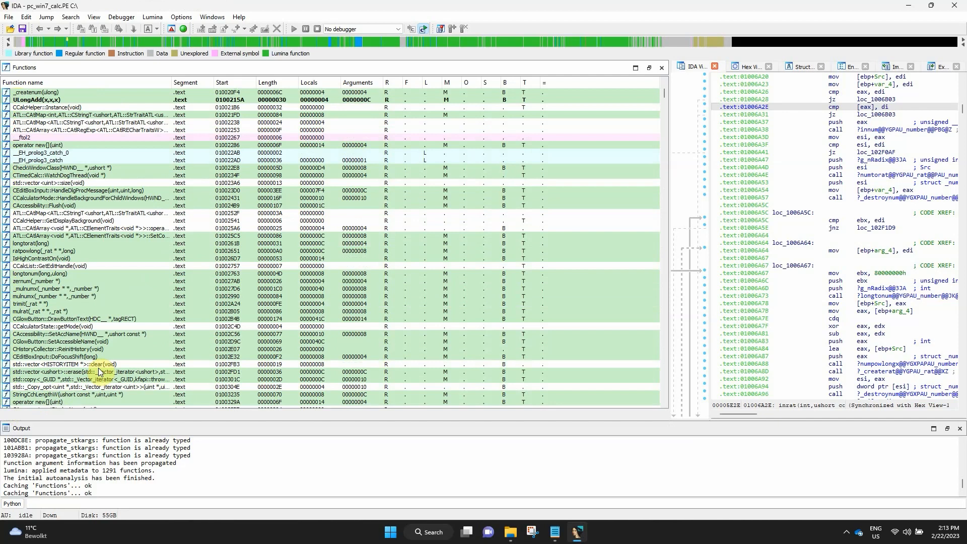
Step: Open Modify filters from the context menu to view the cui quick-filter rule
right_click(61, 350)
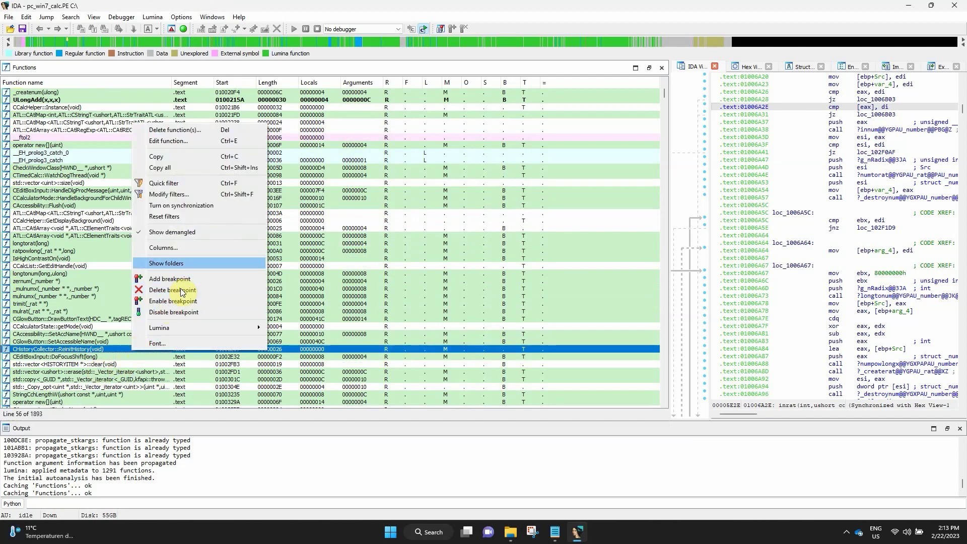
click(170, 194)
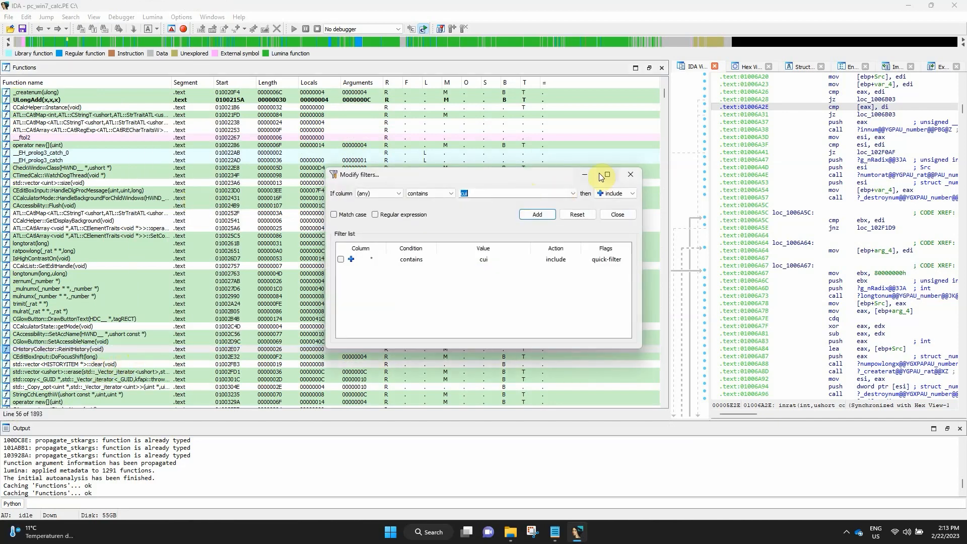
click(616, 214)
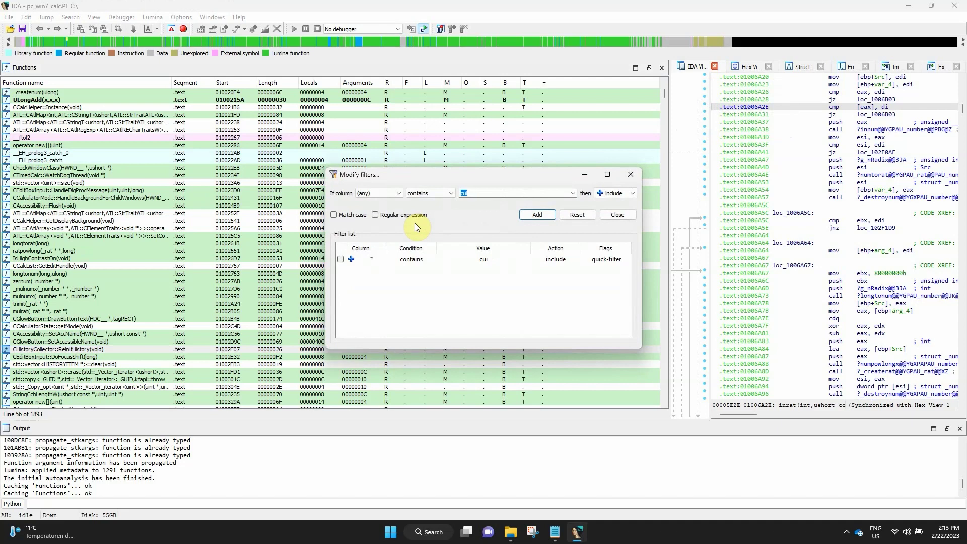
mouse_move(651, 142)
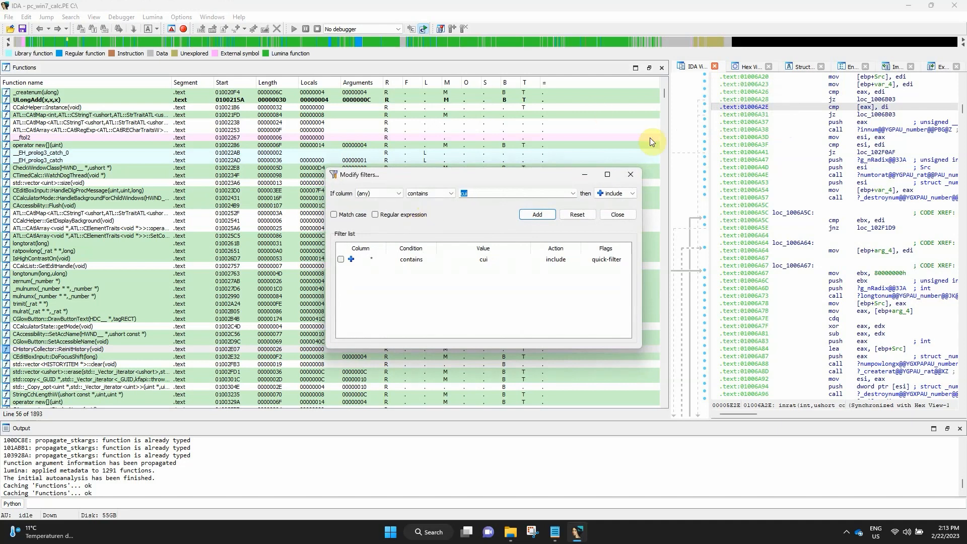
click(616, 214)
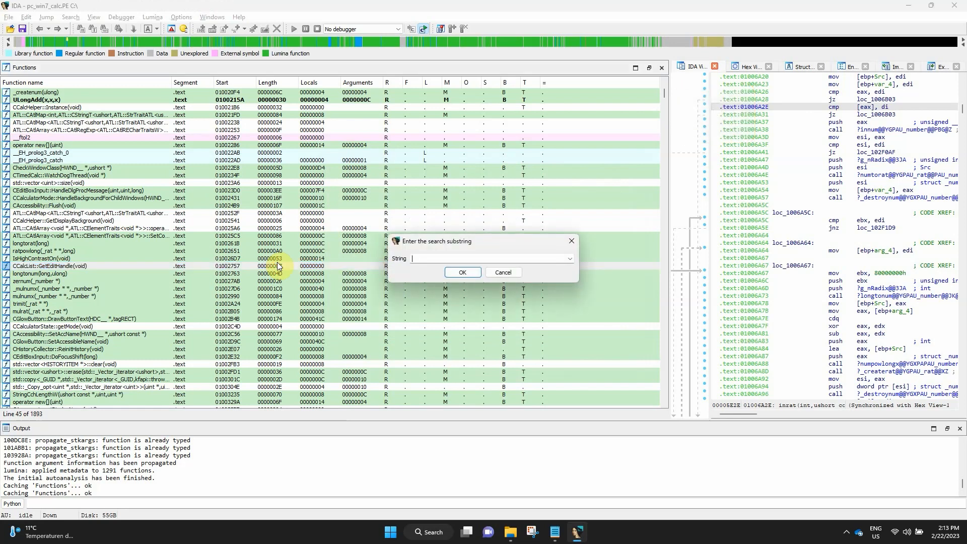
Step: Search function names for cui and press Ctrl+T to step through CUIController matches
text(cul)
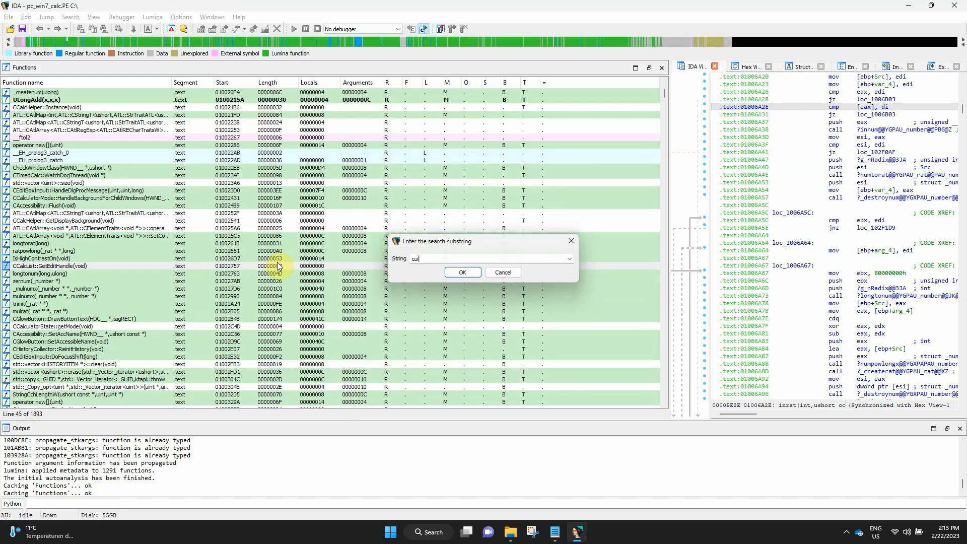
click(462, 272)
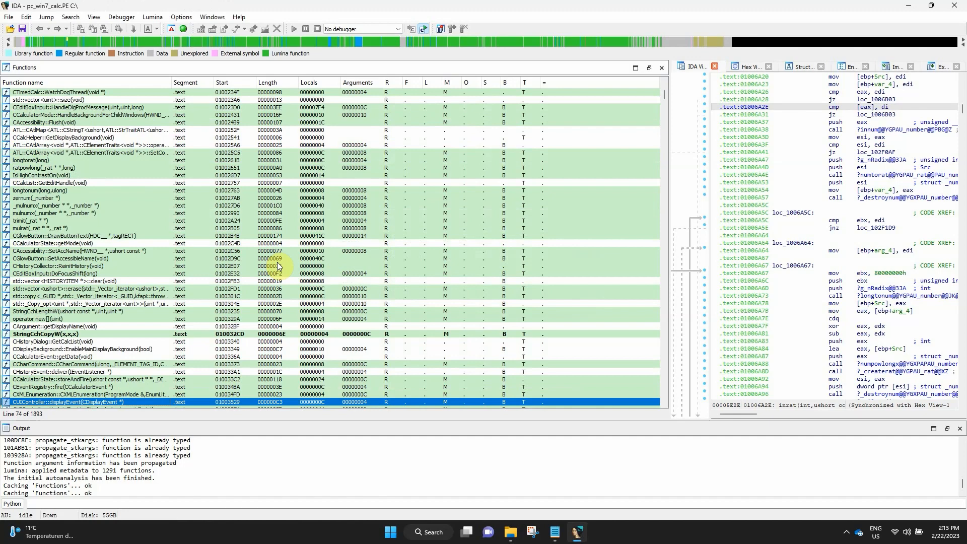
key(ctrl+t)
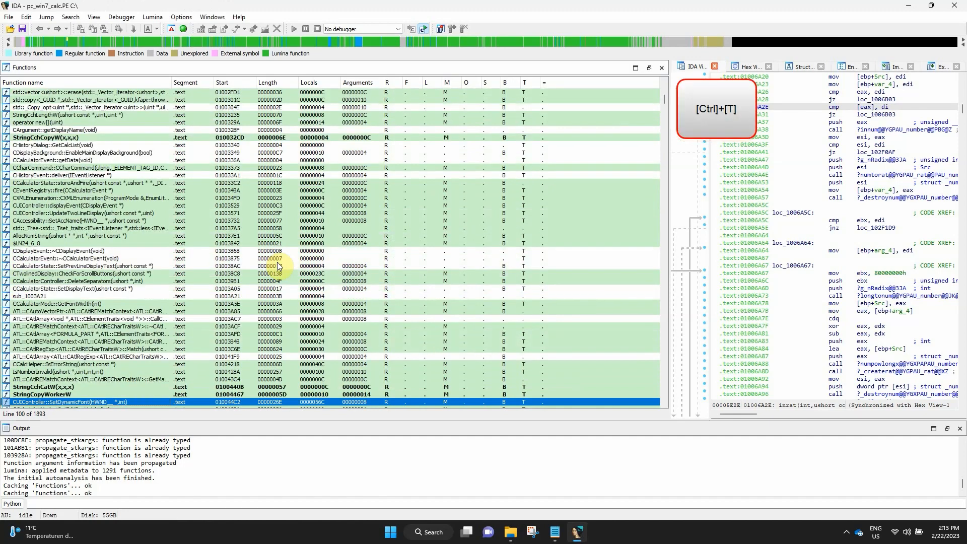
scroll(down, 3)
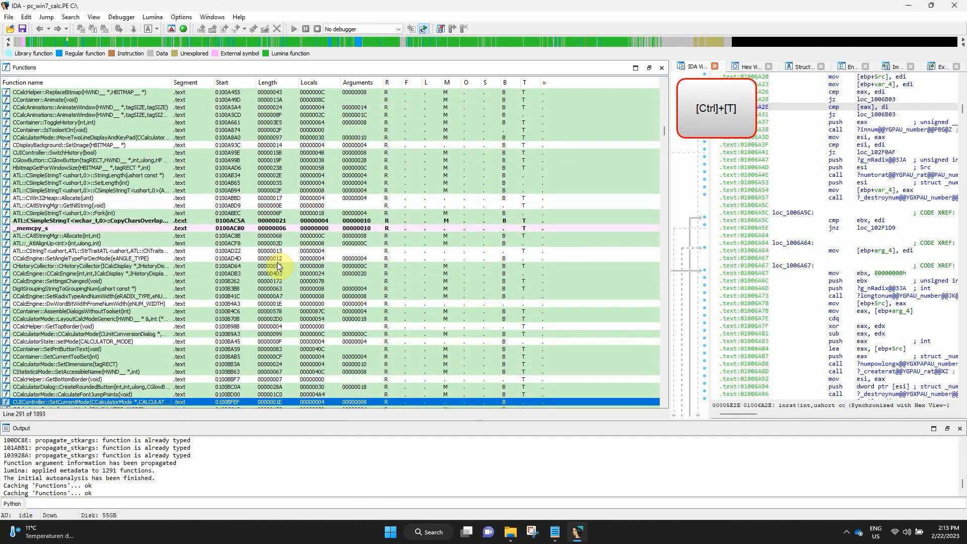
scroll(down, 3)
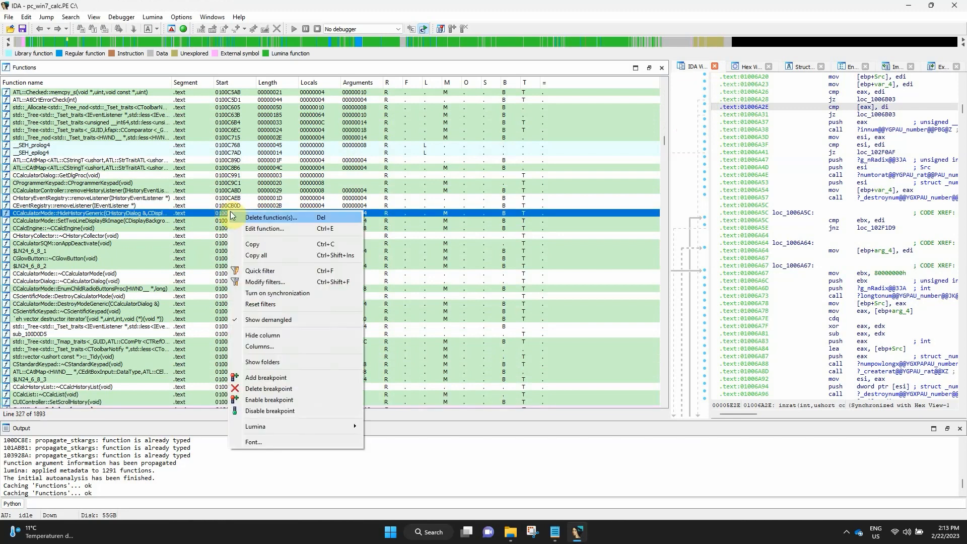
mouse_move(278, 307)
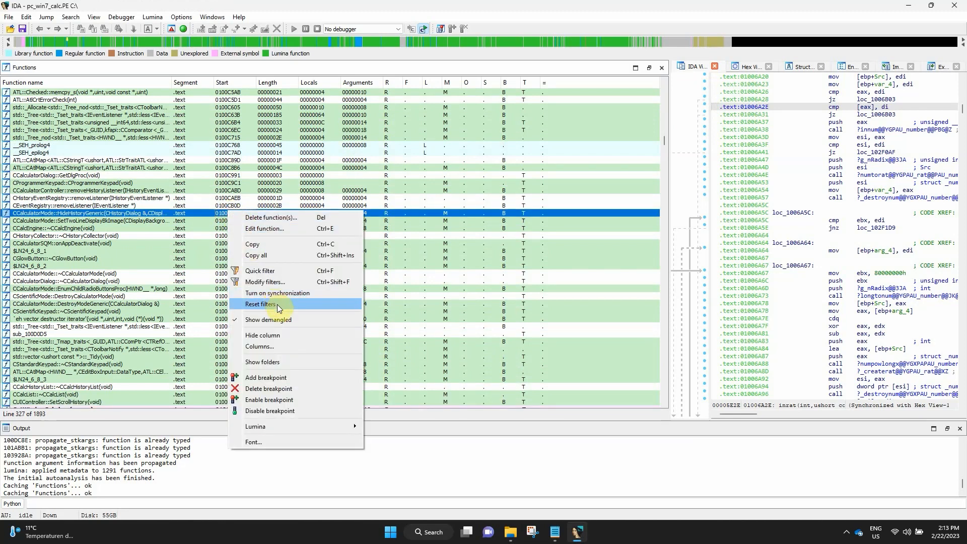
Step: Reset filters, create Folder 1, move selected functions into it, then hide folders
click(263, 304)
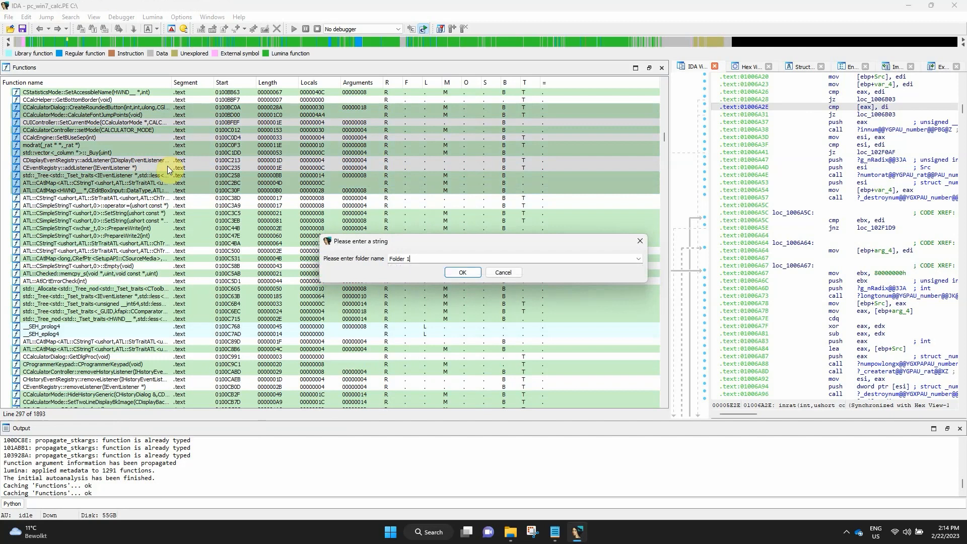
click(462, 272)
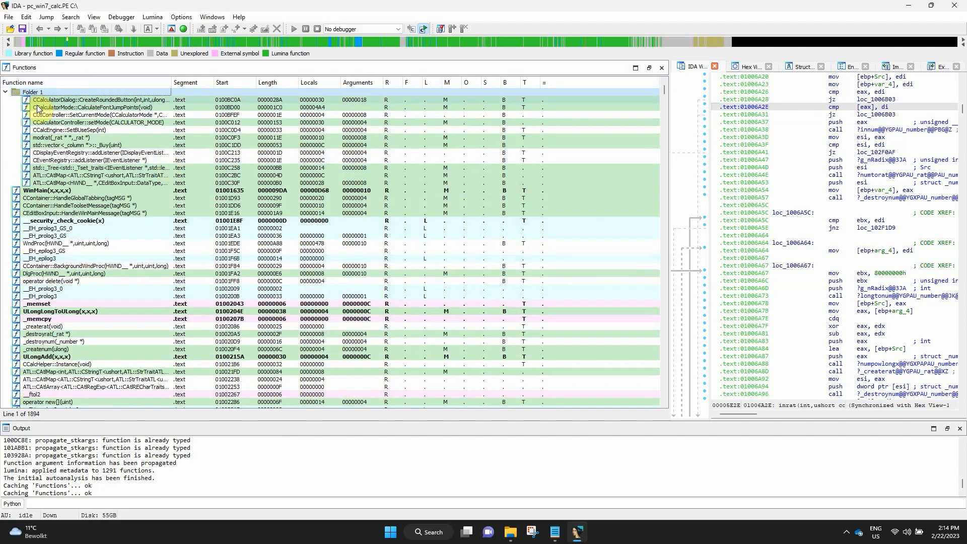
click(44, 190)
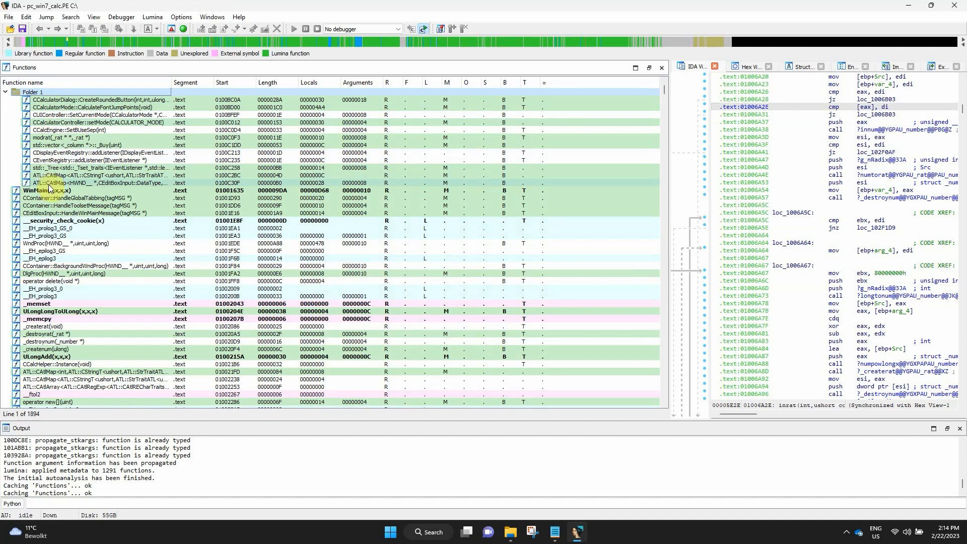
click(55, 228)
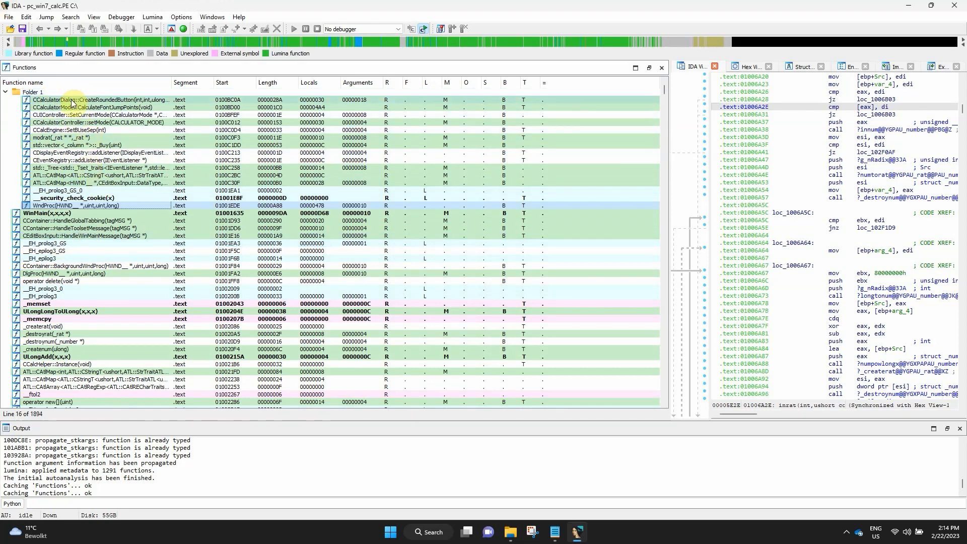
click(93, 115)
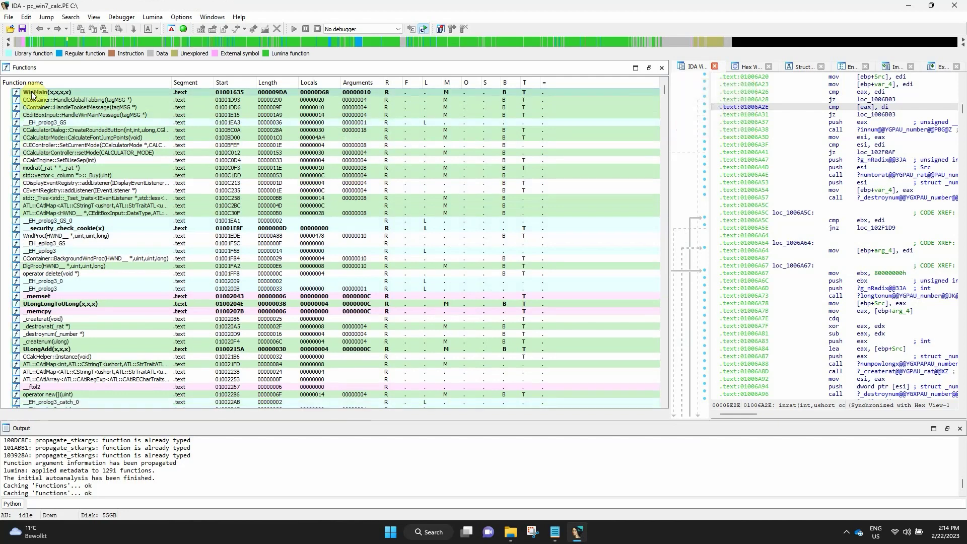
Step: Select the function block starting at SetAngleTypeForDecMode and open its context menu for Lumina
right_click(62, 137)
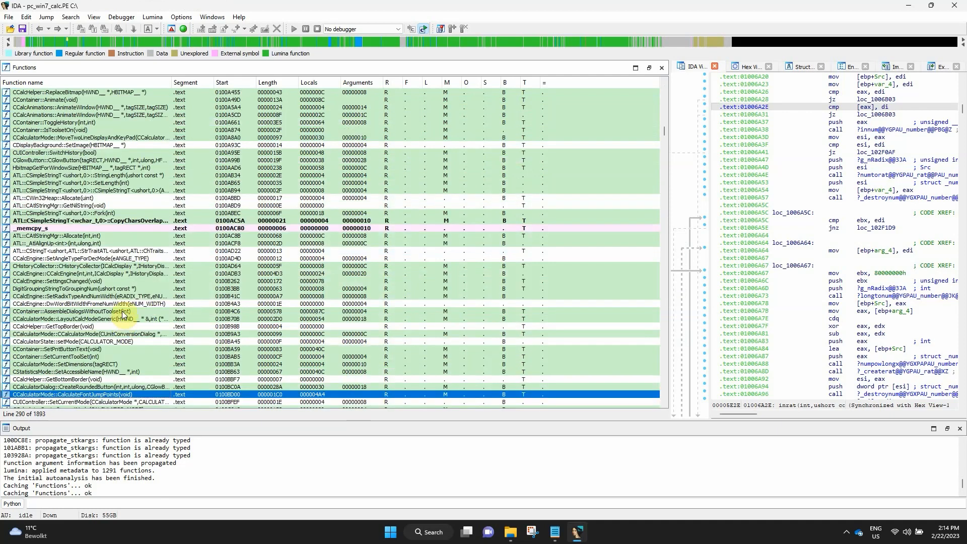
click(80, 258)
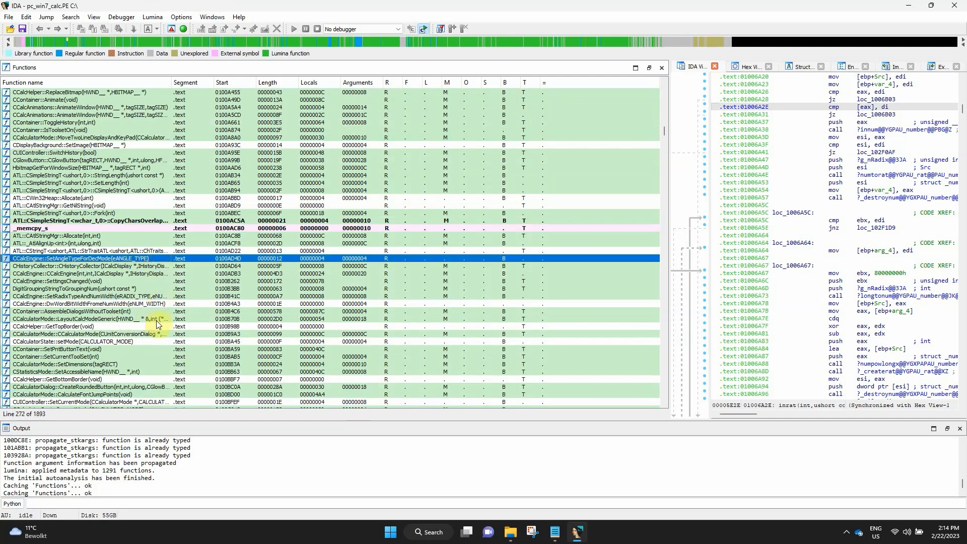
right_click(155, 290)
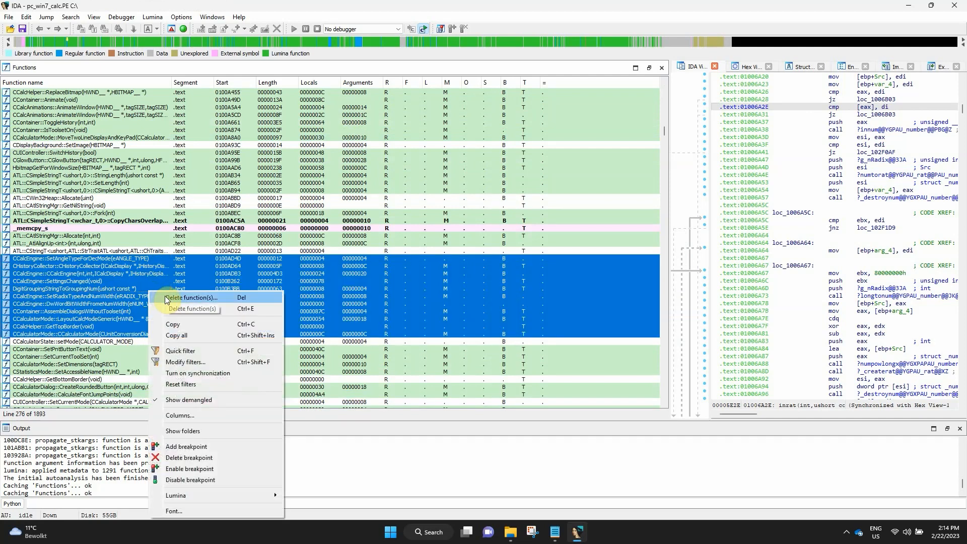
mouse_move(188, 446)
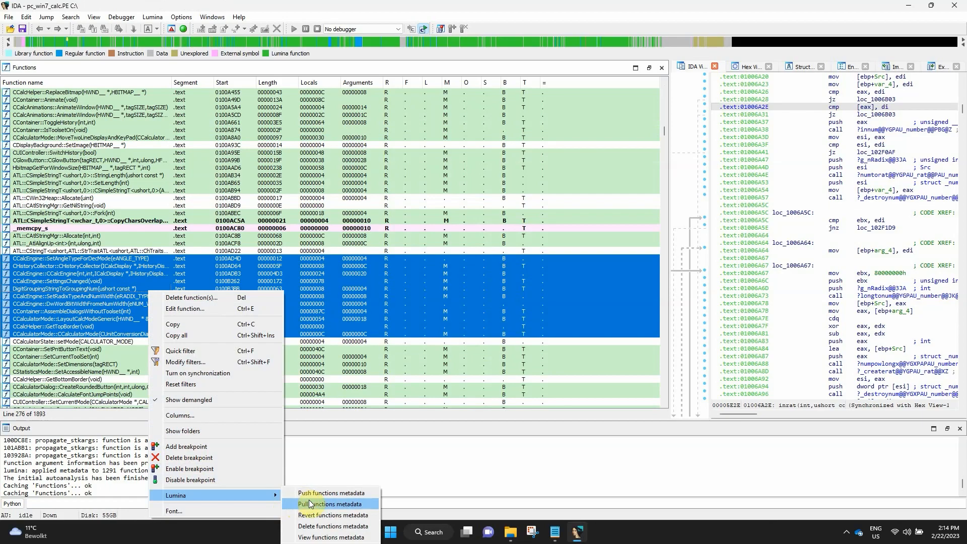
mouse_move(325, 493)
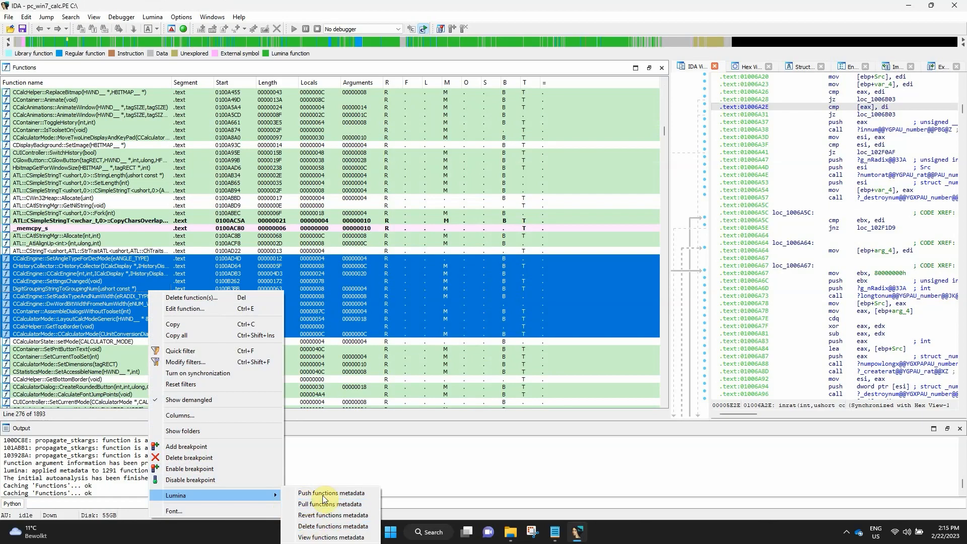